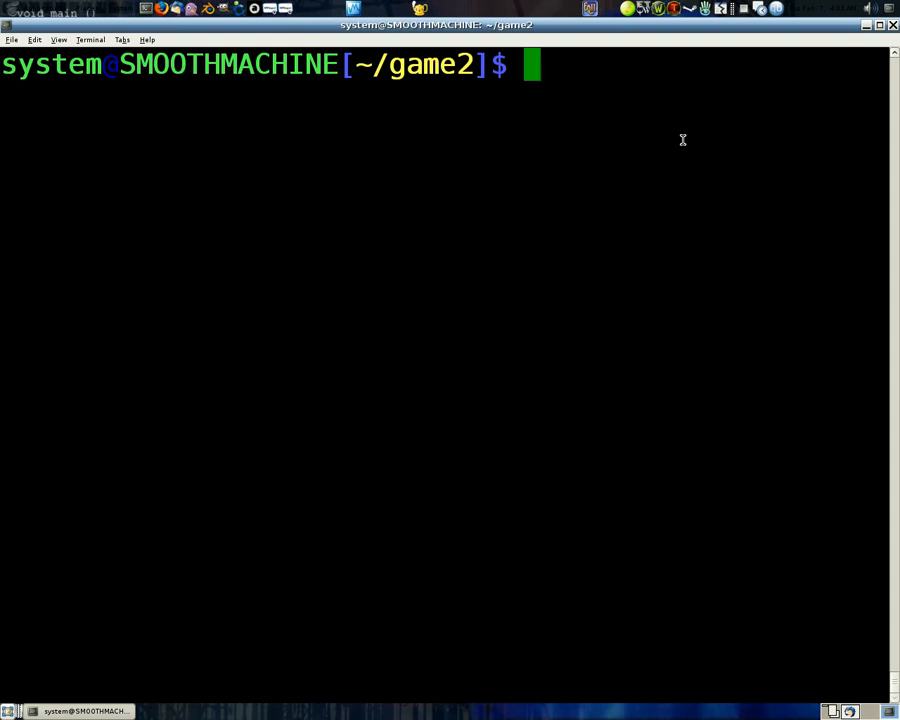
# Step: Start a GNU screen session in game2 and enter 'emacs char.h' at the prompt
pyautogui.write('screen')
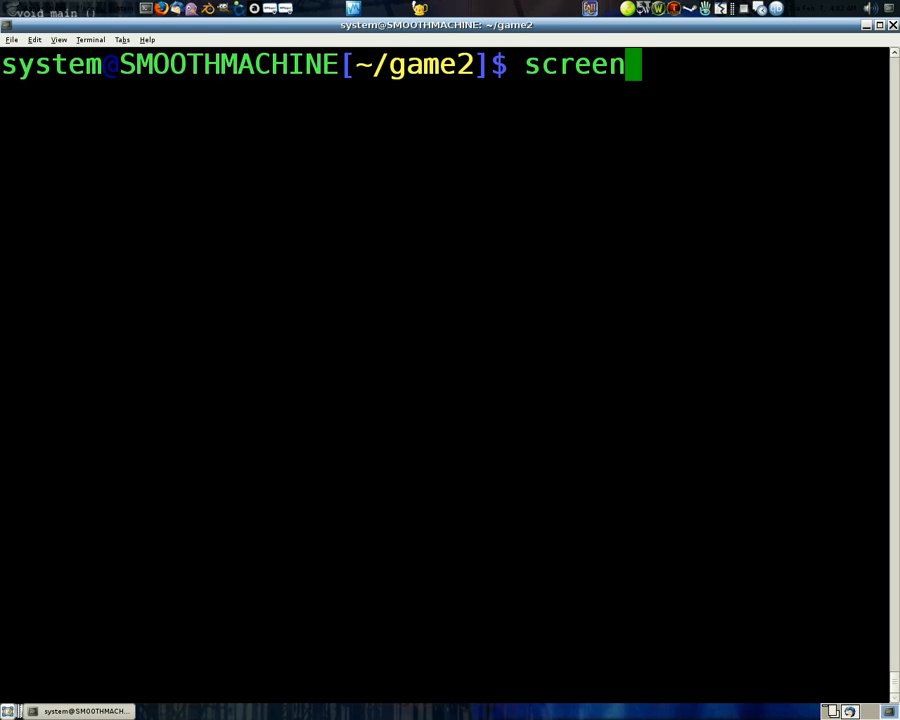
pyautogui.press('ctrl+u')
pyautogui.write('ls')
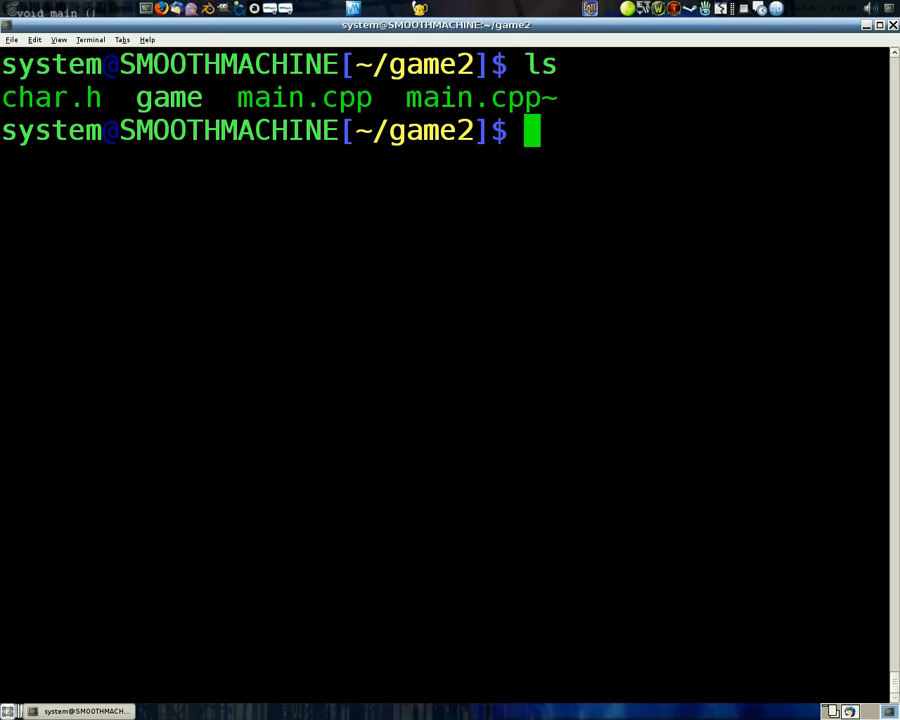
pyautogui.write('emacs c')
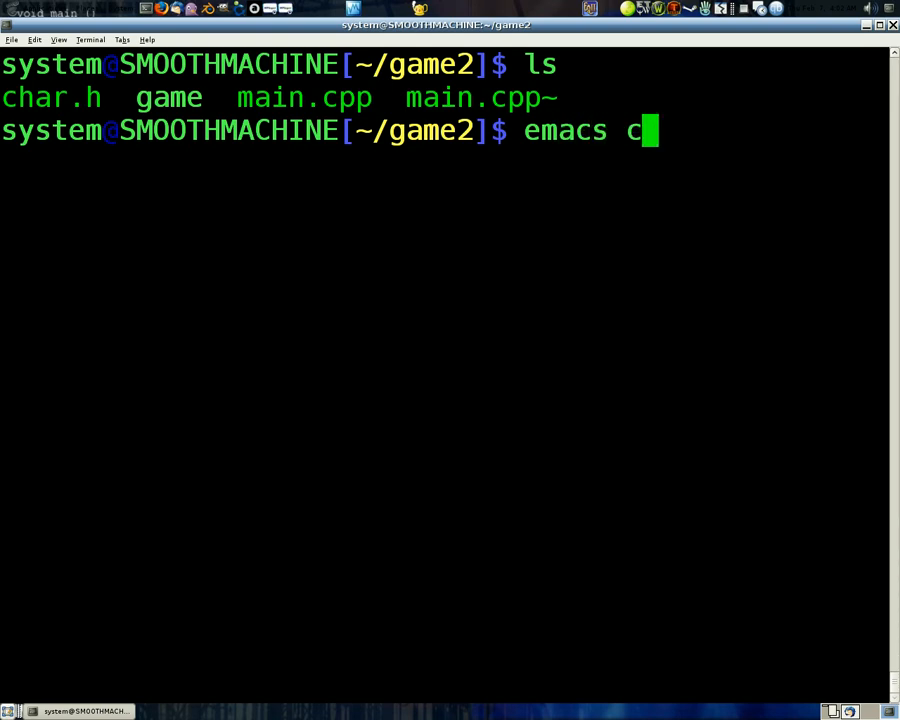
pyautogui.write('har.h')
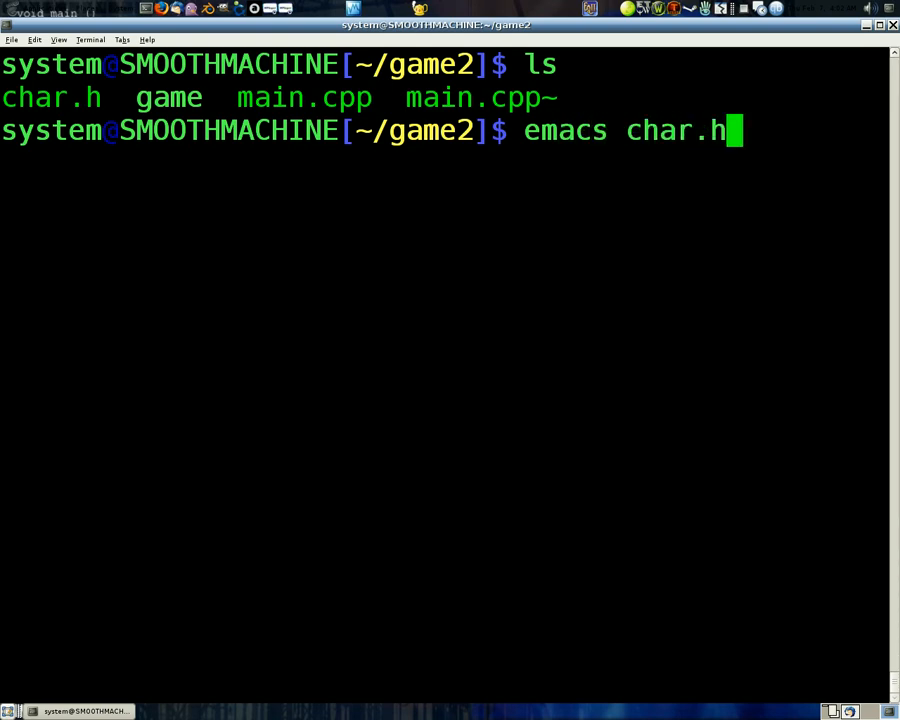
pyautogui.press('Return')
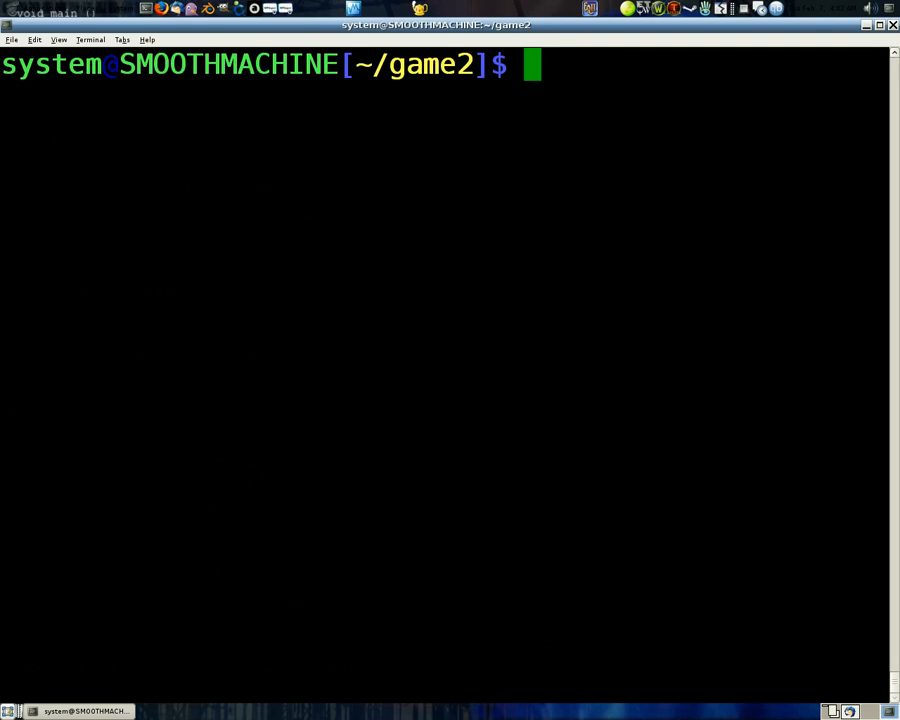
# Step: Recall and rerun 'g++ main.cpp -o game', then open char.h with emacs
pyautogui.press('ctrl+r')
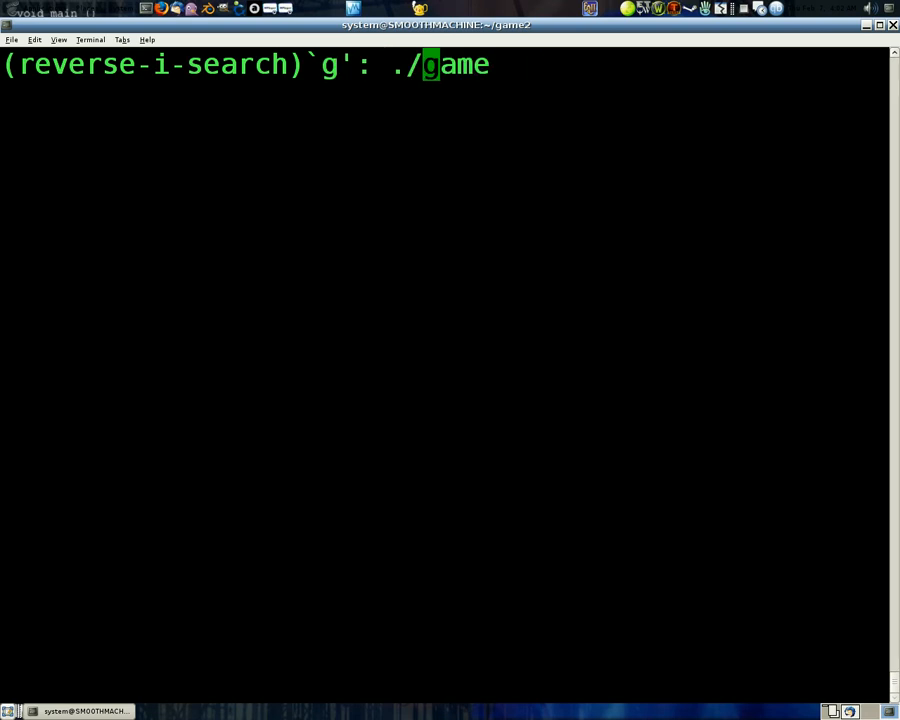
pyautogui.write('+')
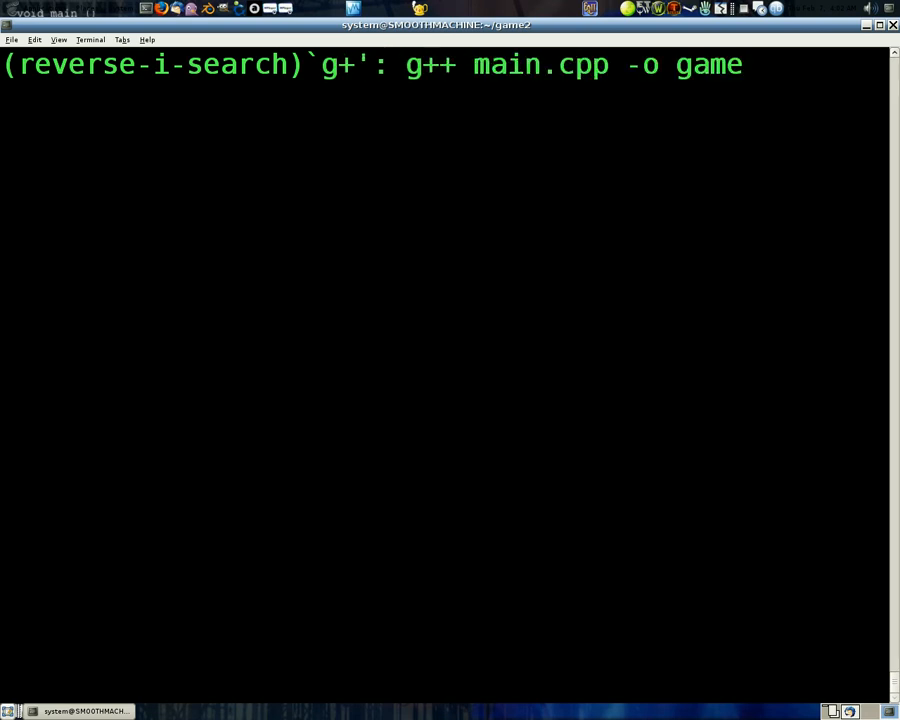
pyautogui.press('Return')
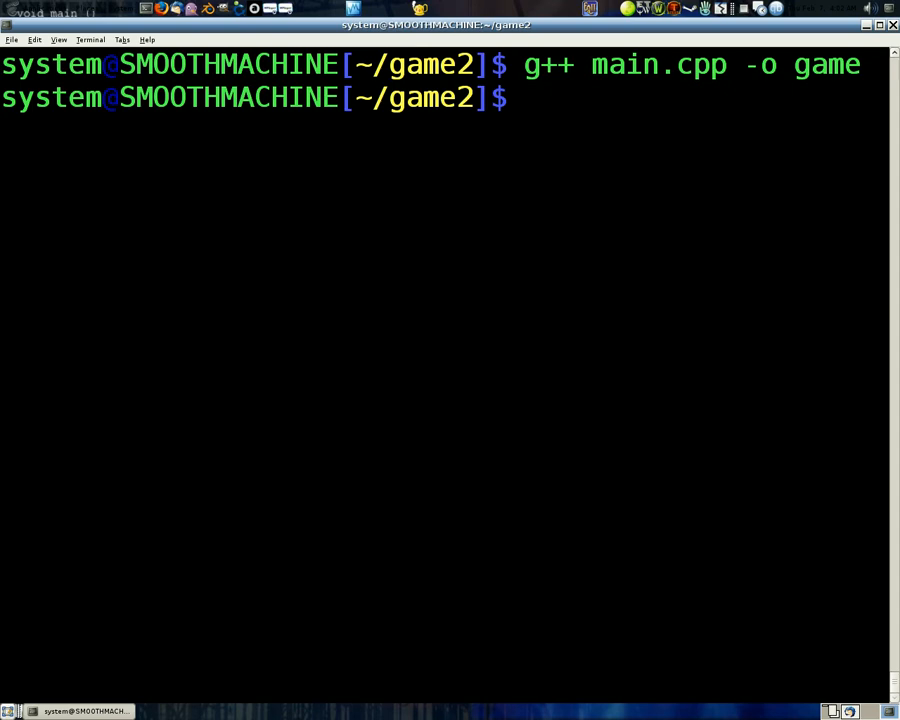
pyautogui.write('emacs char.h')
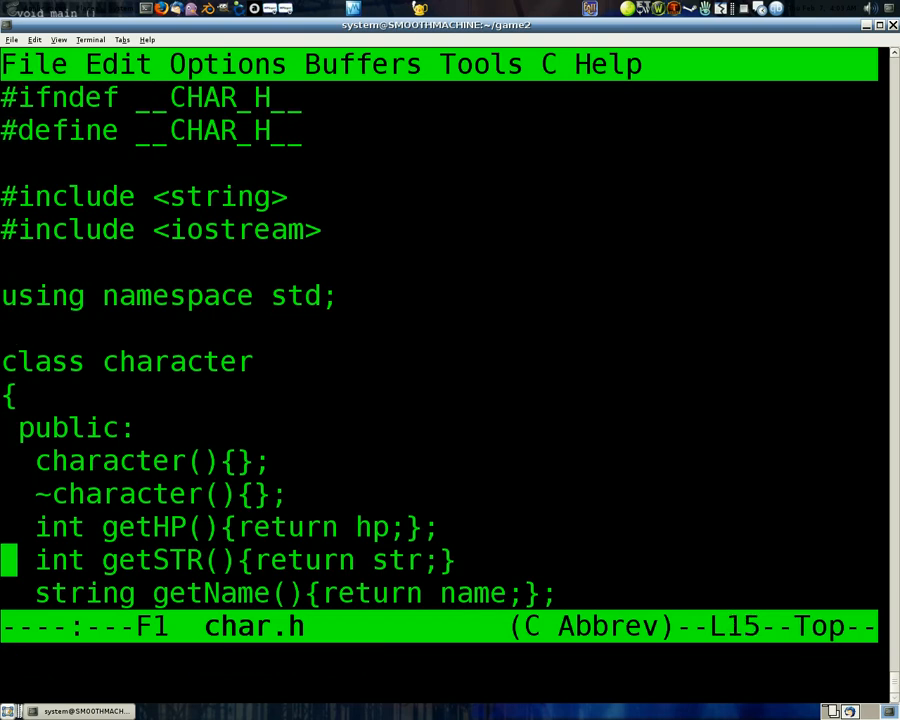
# Step: Scroll through char.h from the protected hp members down to the npc and player classes
pyautogui.scroll(-3)
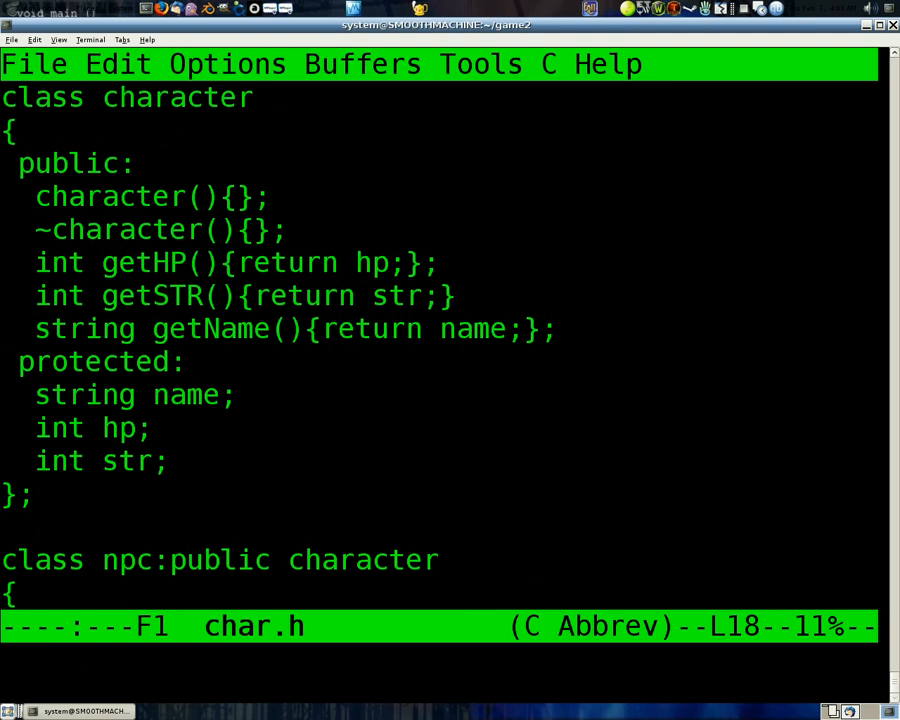
pyautogui.press('Up')
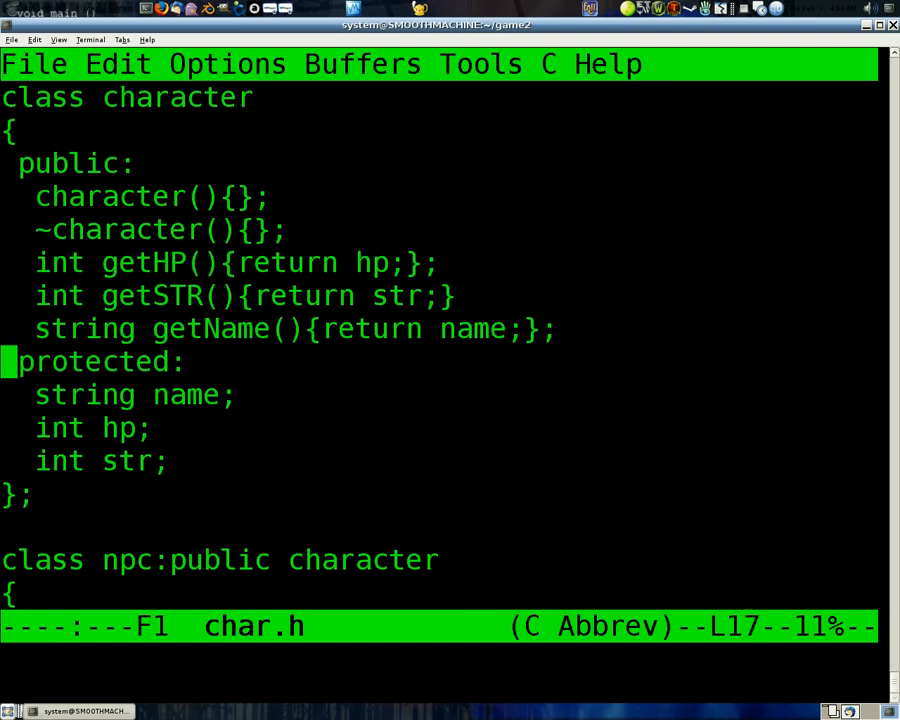
pyautogui.press('Down')
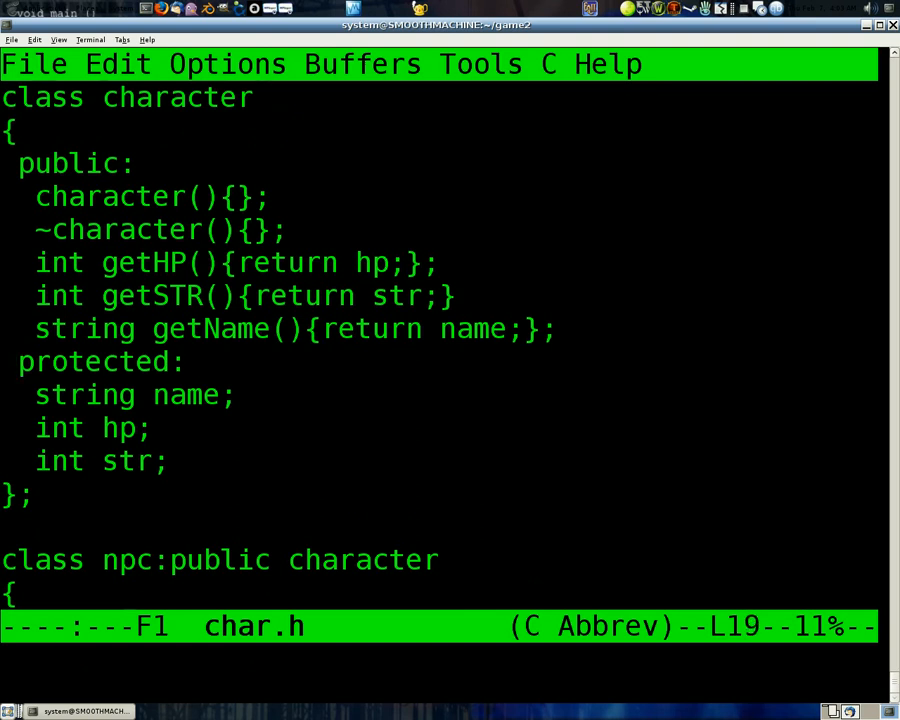
pyautogui.scroll(-3)
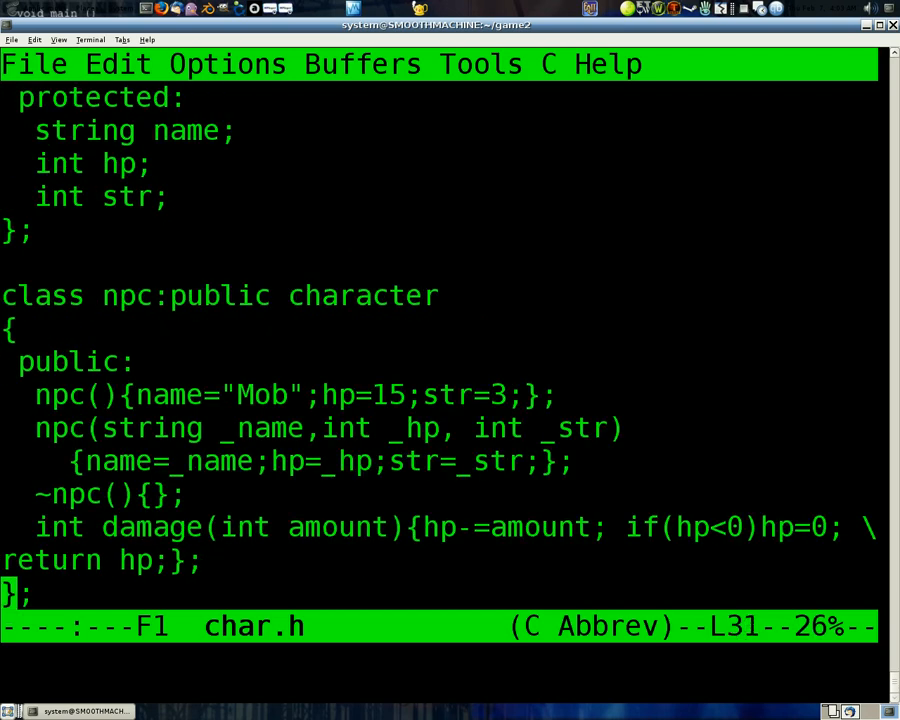
pyautogui.scroll(-3)
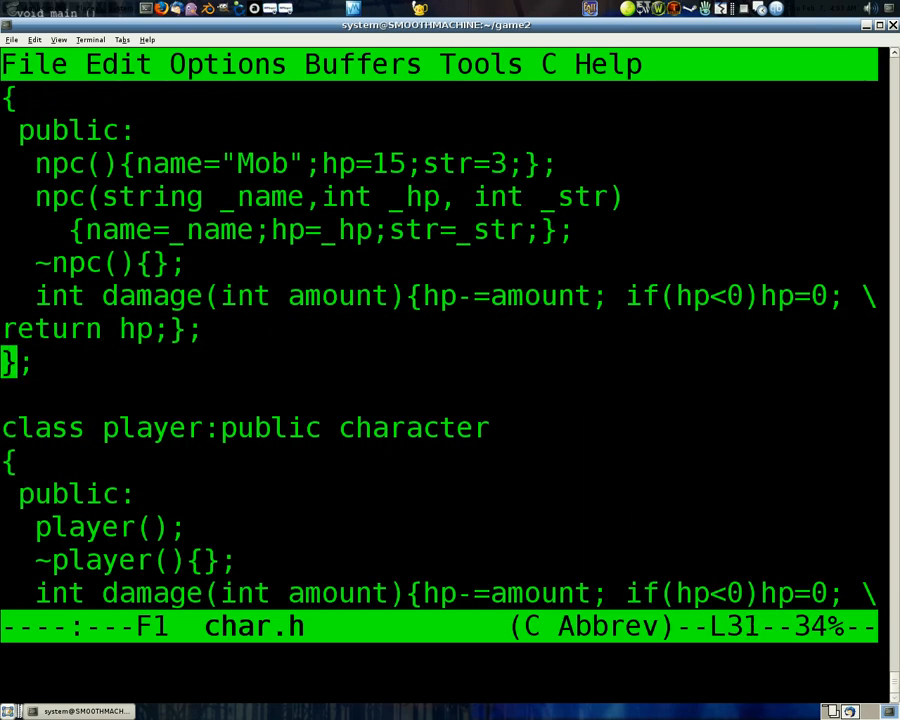
pyautogui.scroll(3)
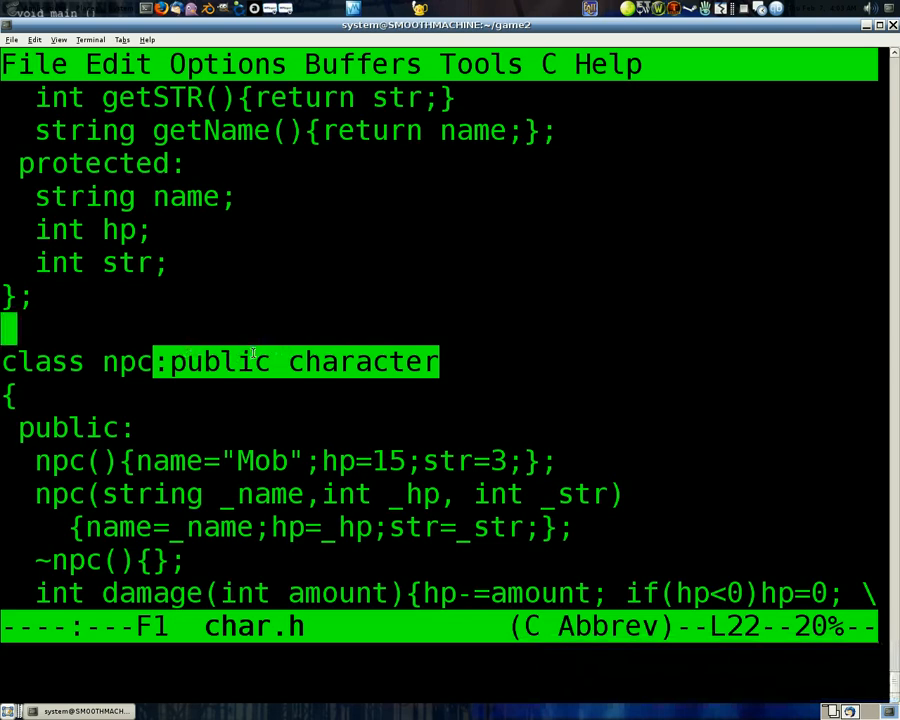
pyautogui.moveTo(190, 372)
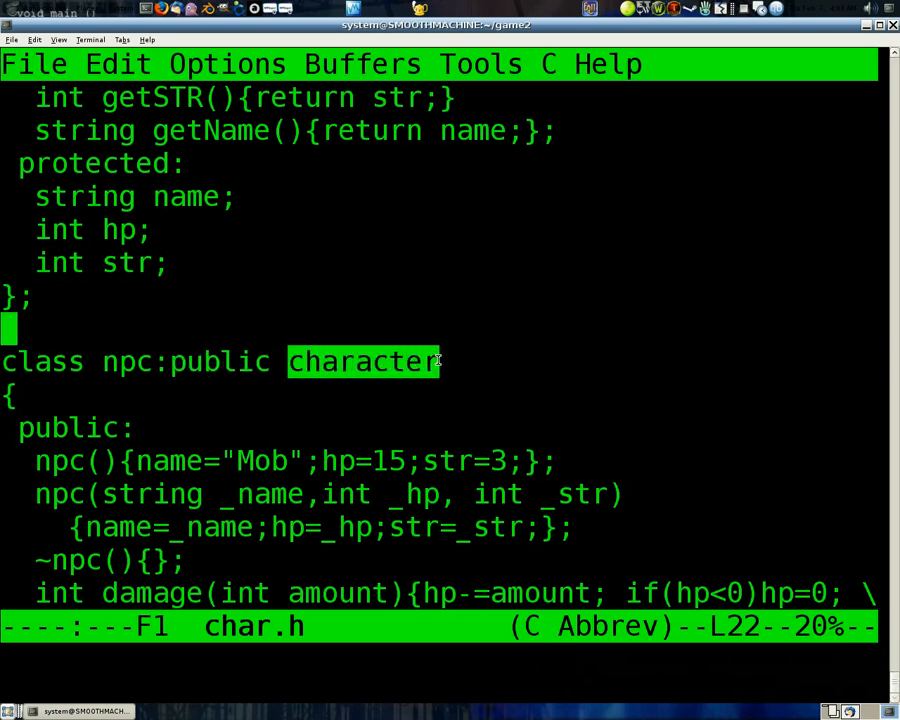
pyautogui.moveTo(185, 361)
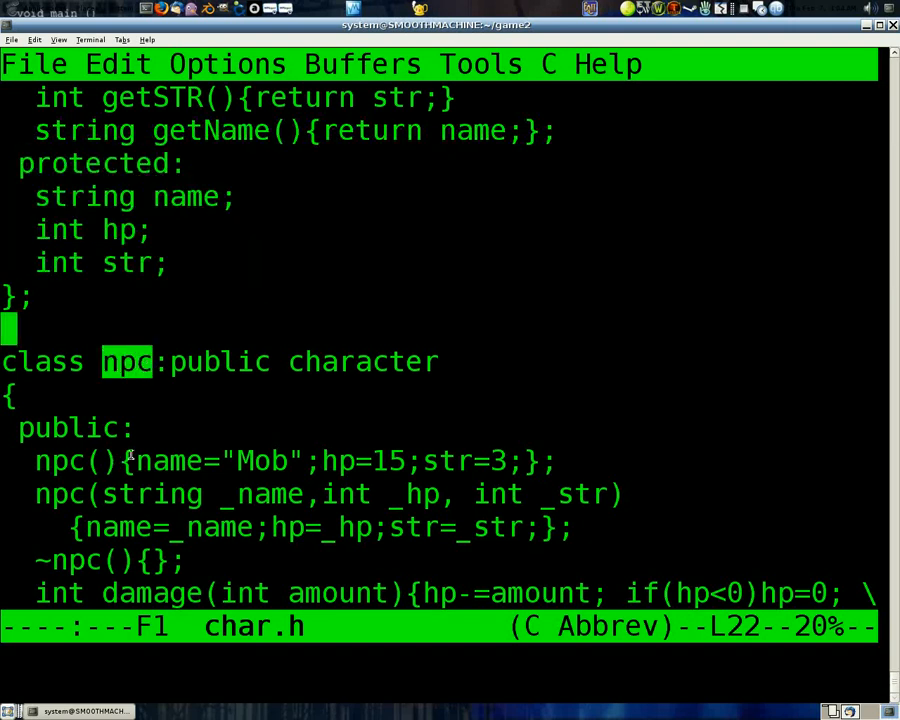
pyautogui.moveTo(166, 326)
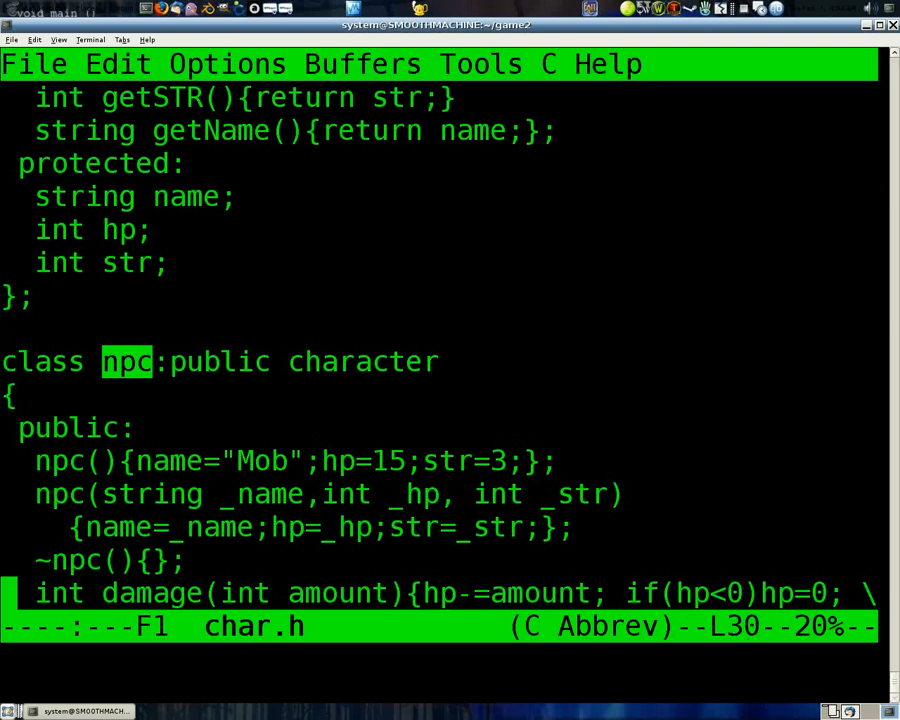
# Step: Scroll down until the npc class, its Mob constructor and damage method fill the view
pyautogui.scroll(-3)
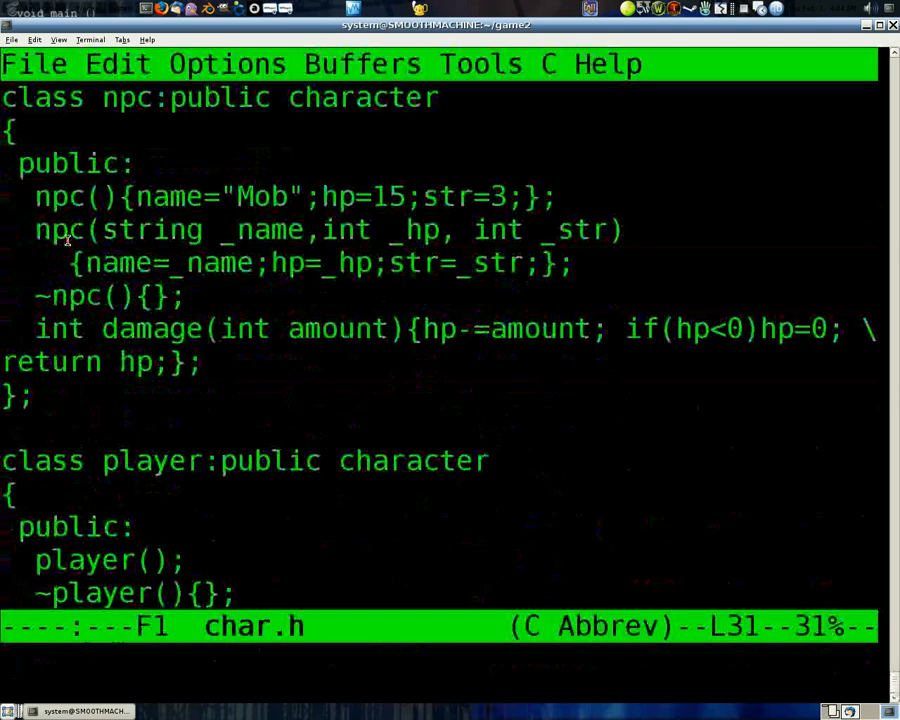
pyautogui.moveTo(175, 185)
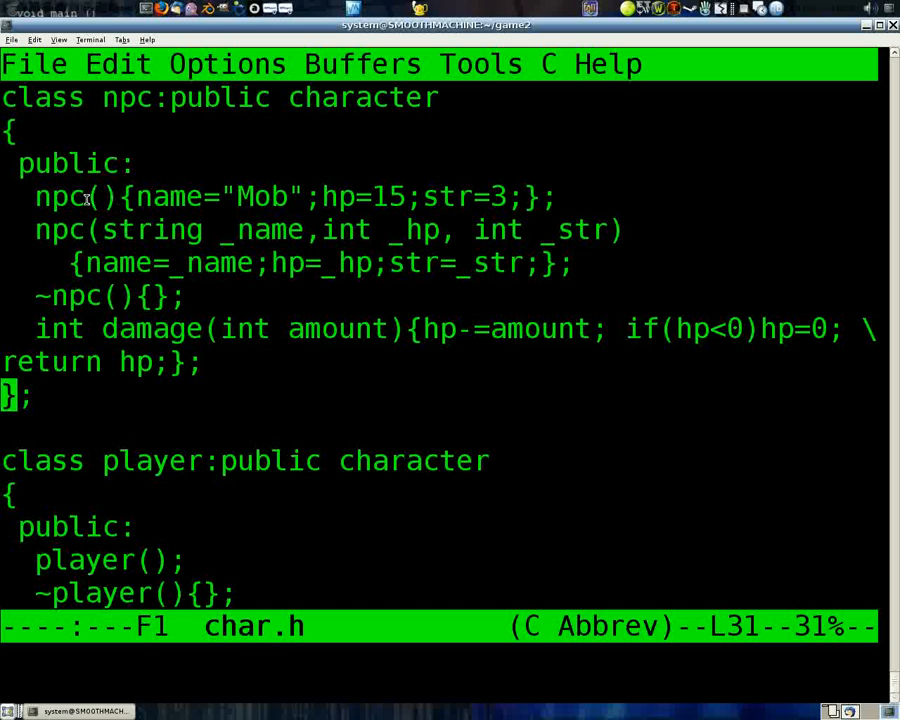
pyautogui.moveTo(140, 197)
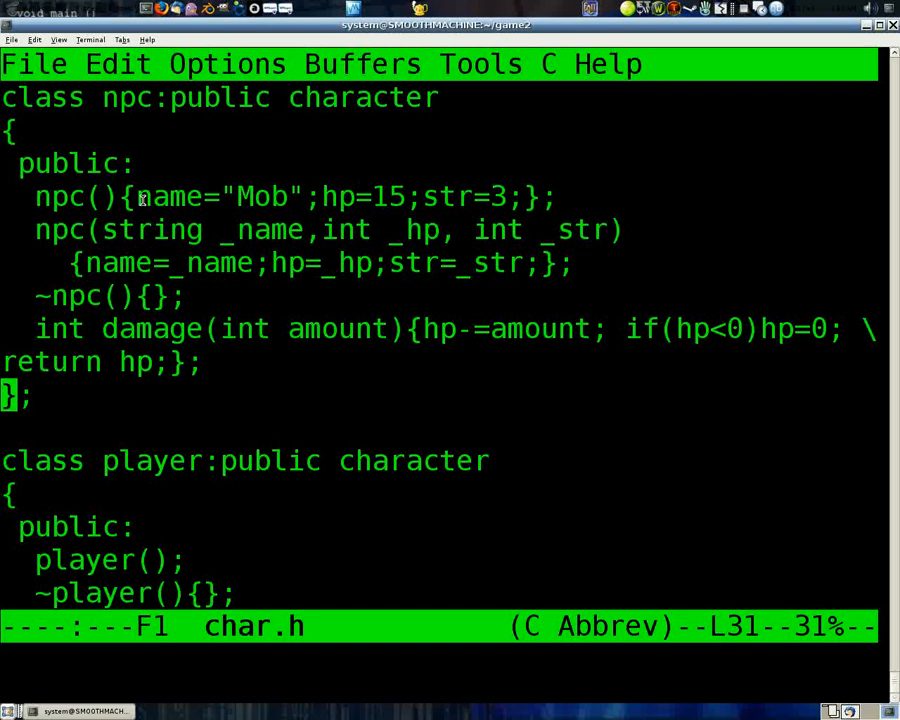
pyautogui.doubleClick(215, 196)
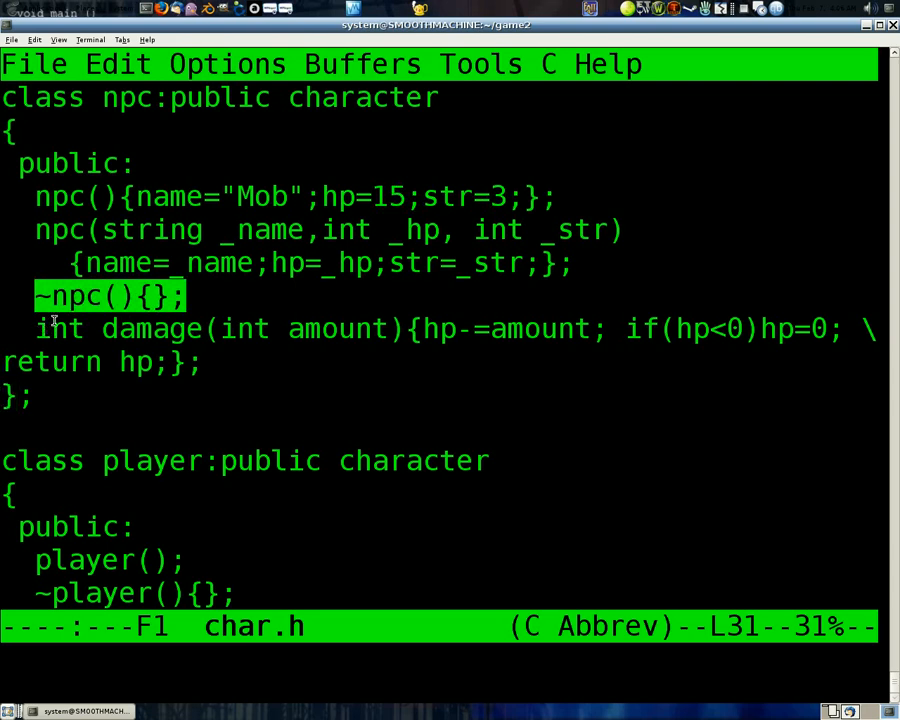
pyautogui.scroll(3)
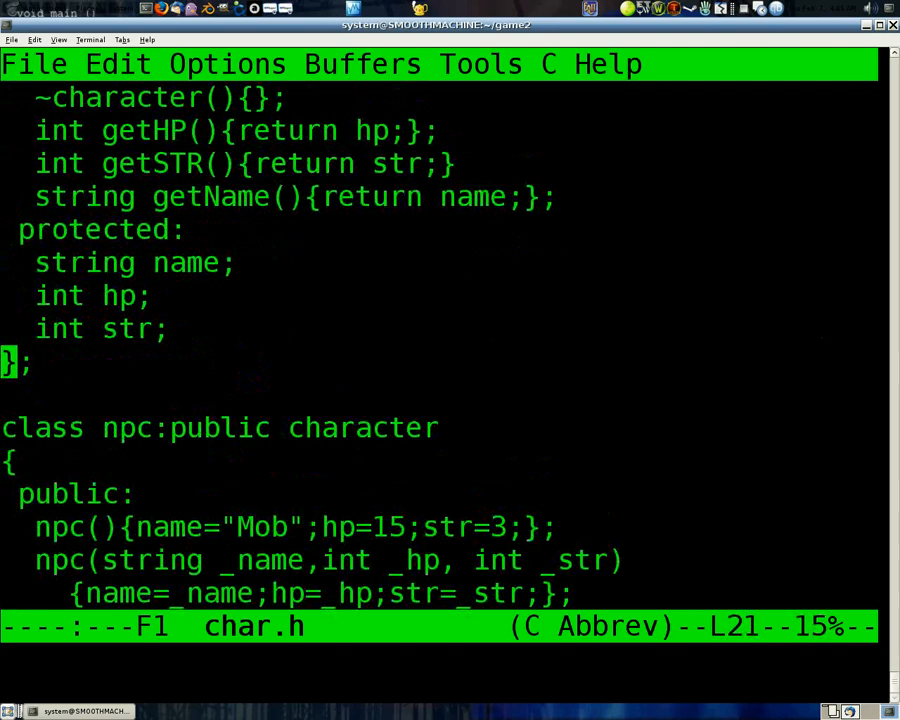
pyautogui.scroll(-3)
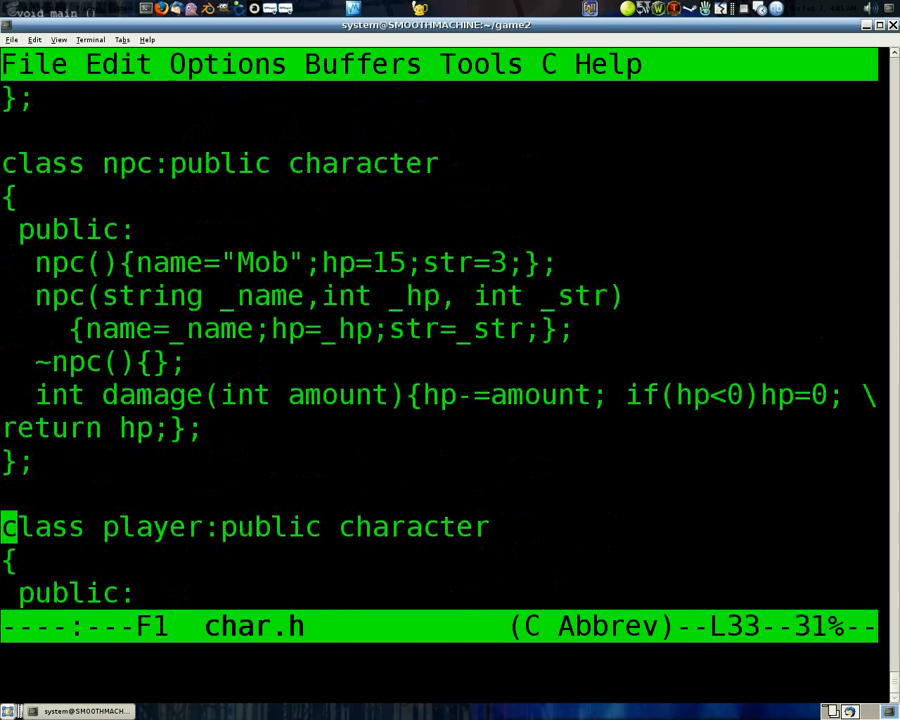
pyautogui.press('Up')
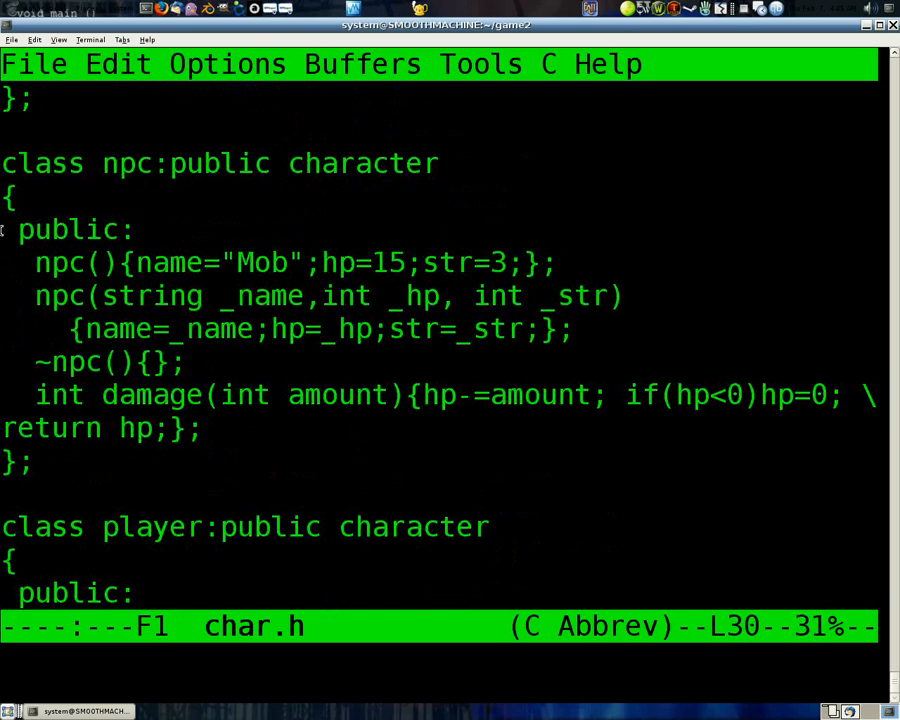
pyautogui.doubleClick(150, 394)
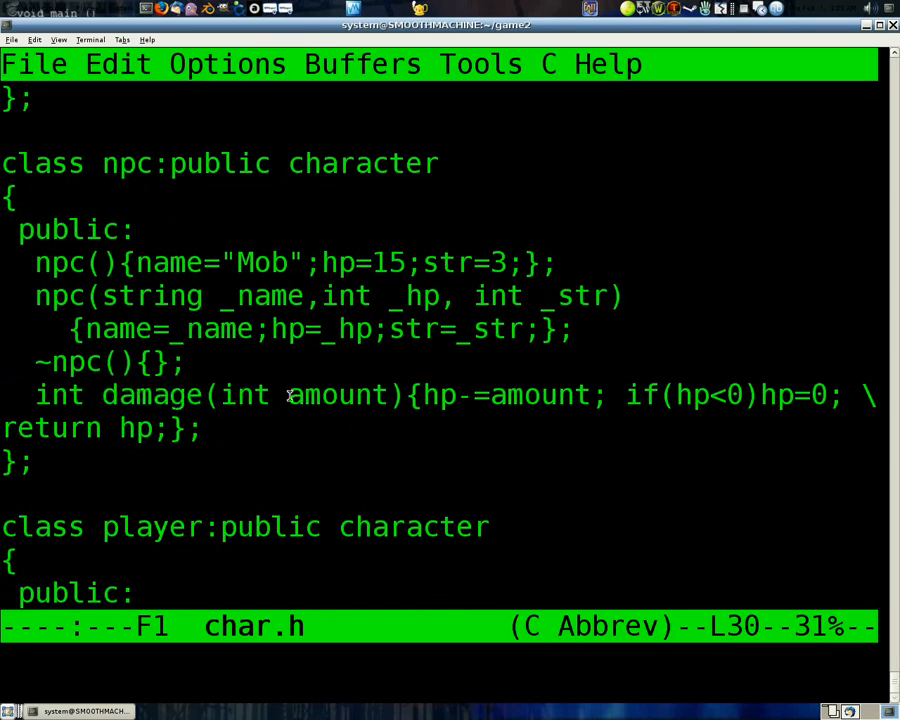
pyautogui.doubleClick(338, 394)
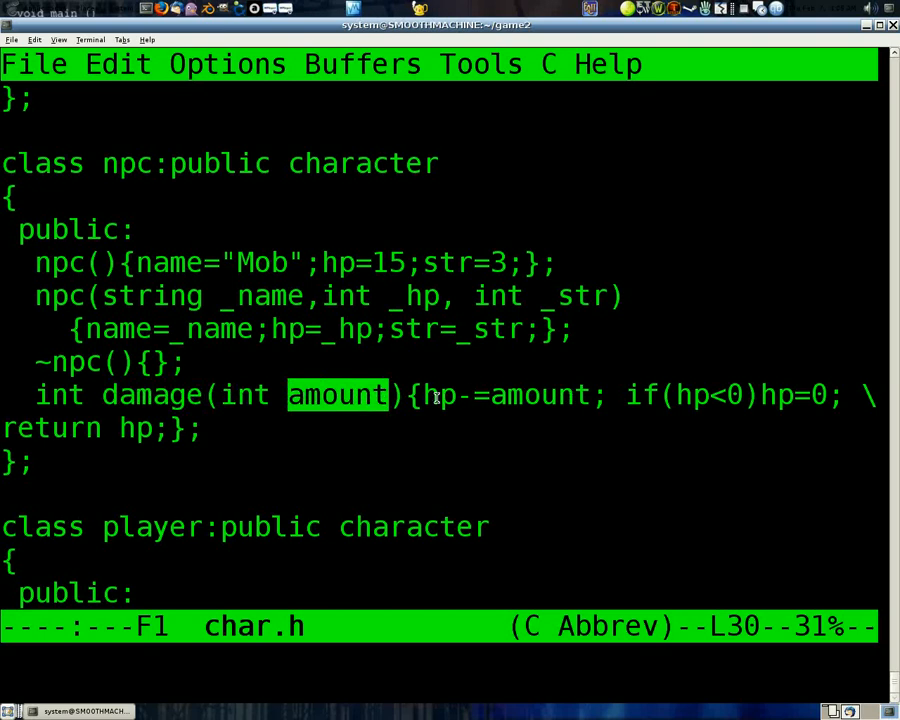
pyautogui.moveTo(250, 390)
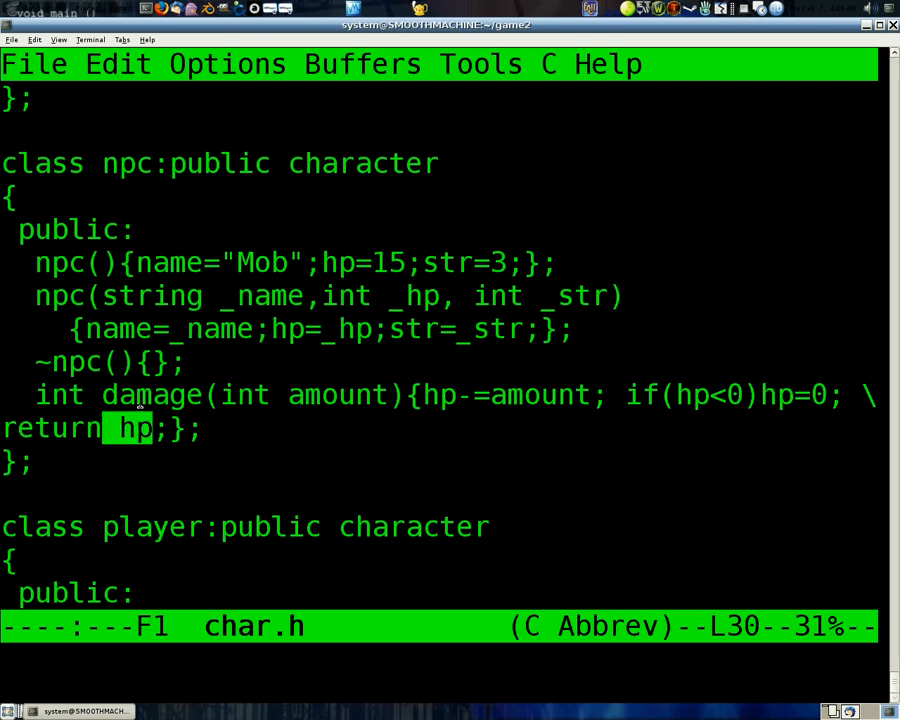
pyautogui.moveTo(384, 446)
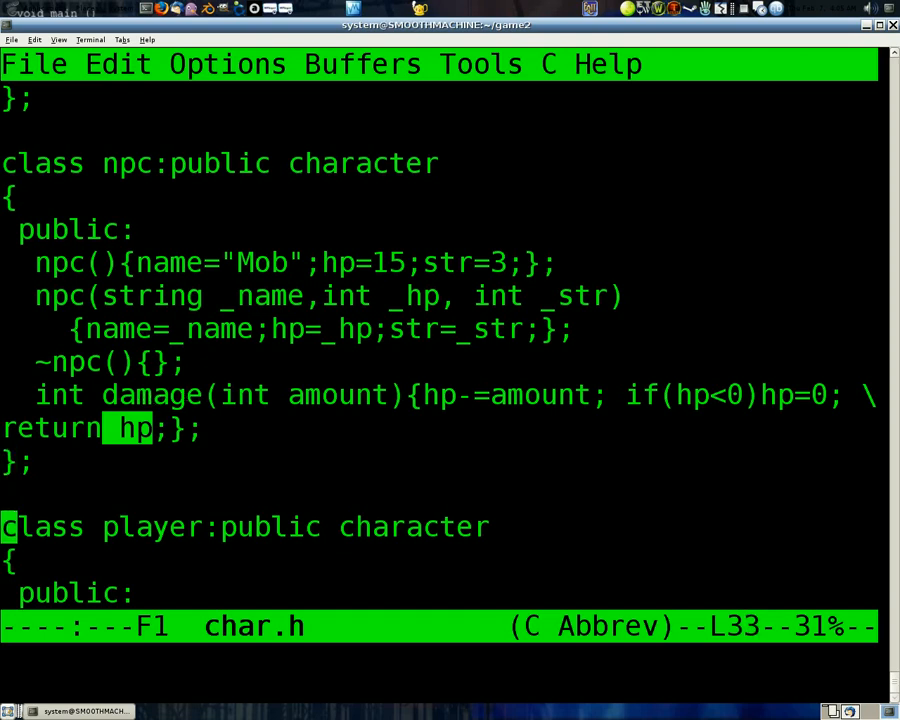
pyautogui.scroll(-3)
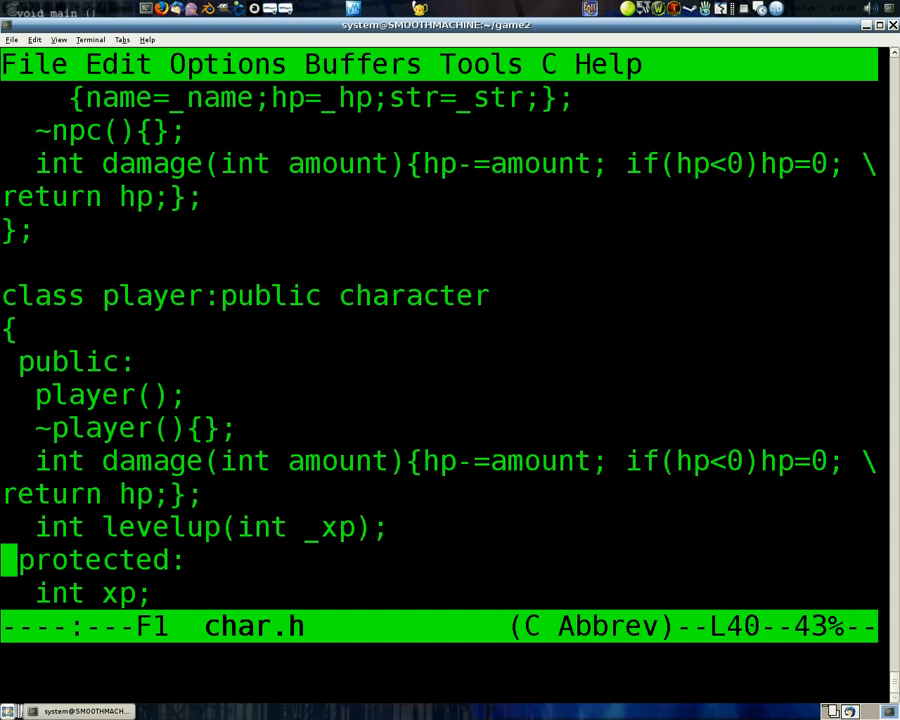
pyautogui.doubleClick(395, 295)
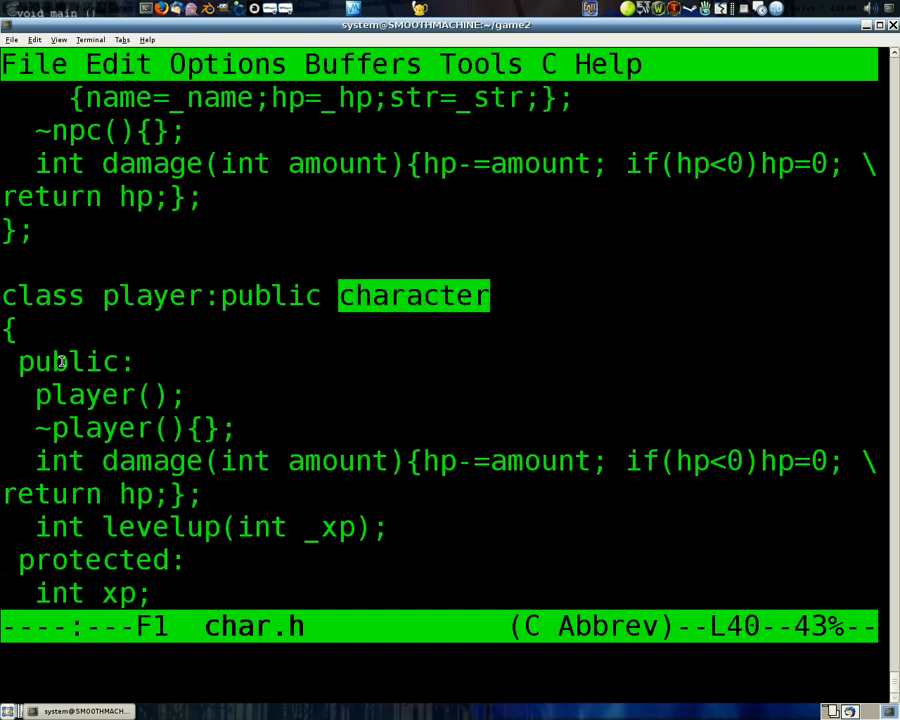
pyautogui.scroll(-3)
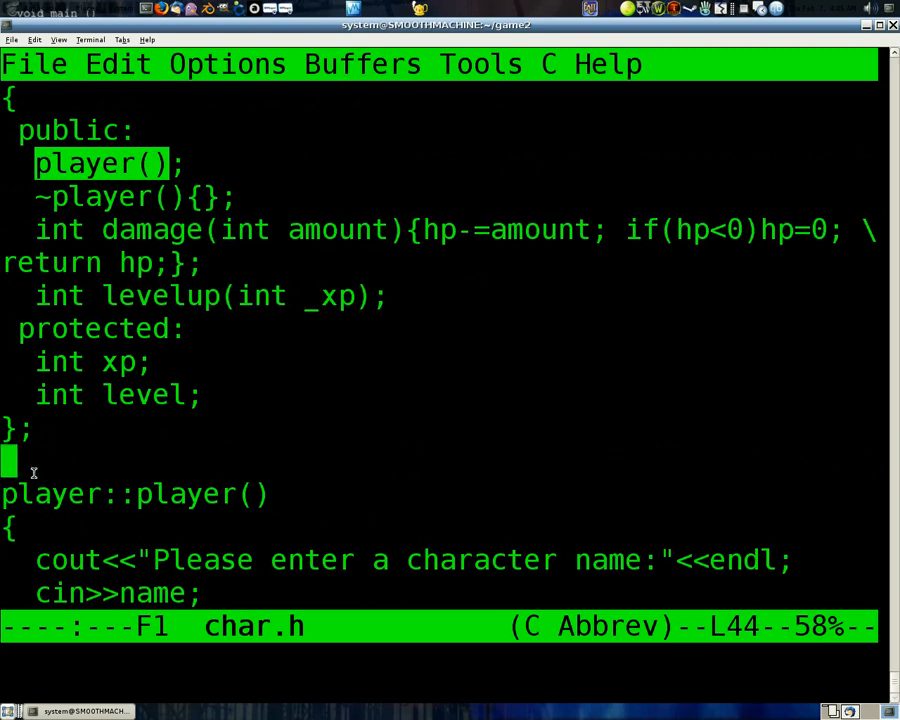
pyautogui.scroll(-3)
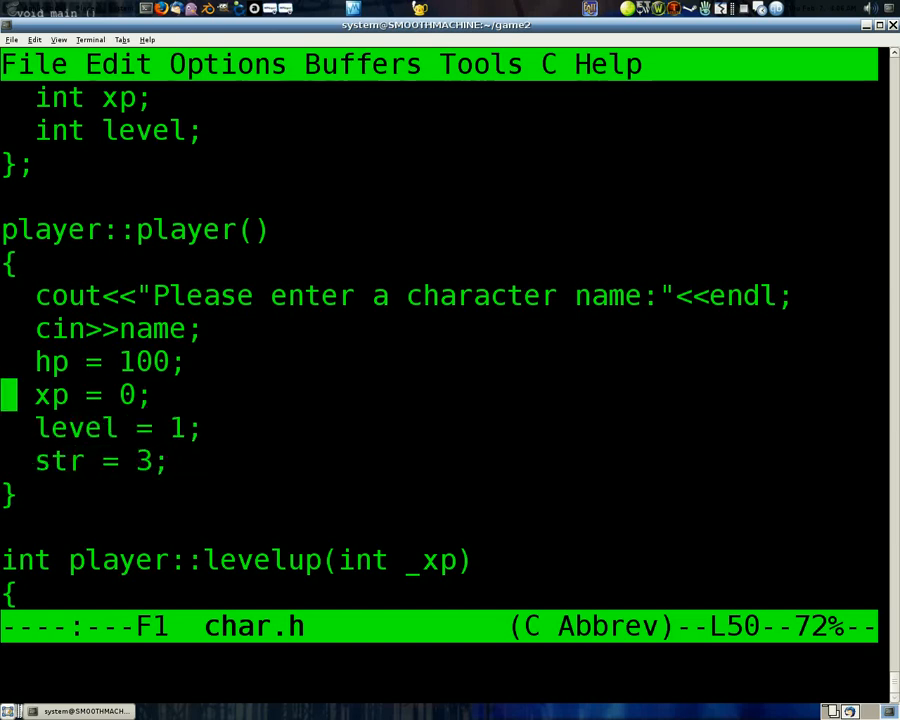
pyautogui.scroll(3)
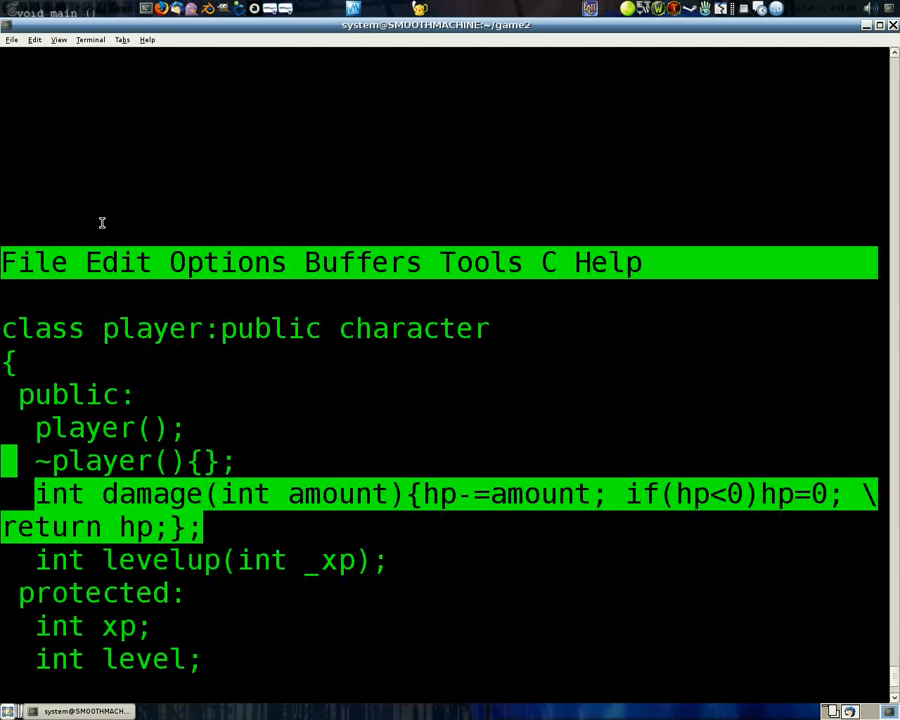
pyautogui.scroll(-3)
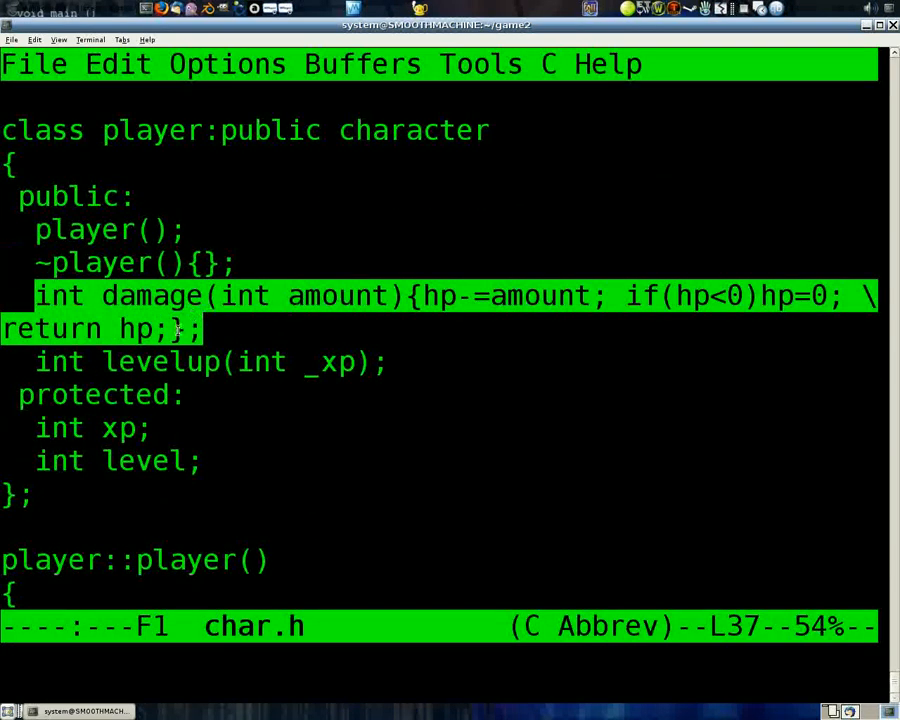
pyautogui.moveTo(150, 295)
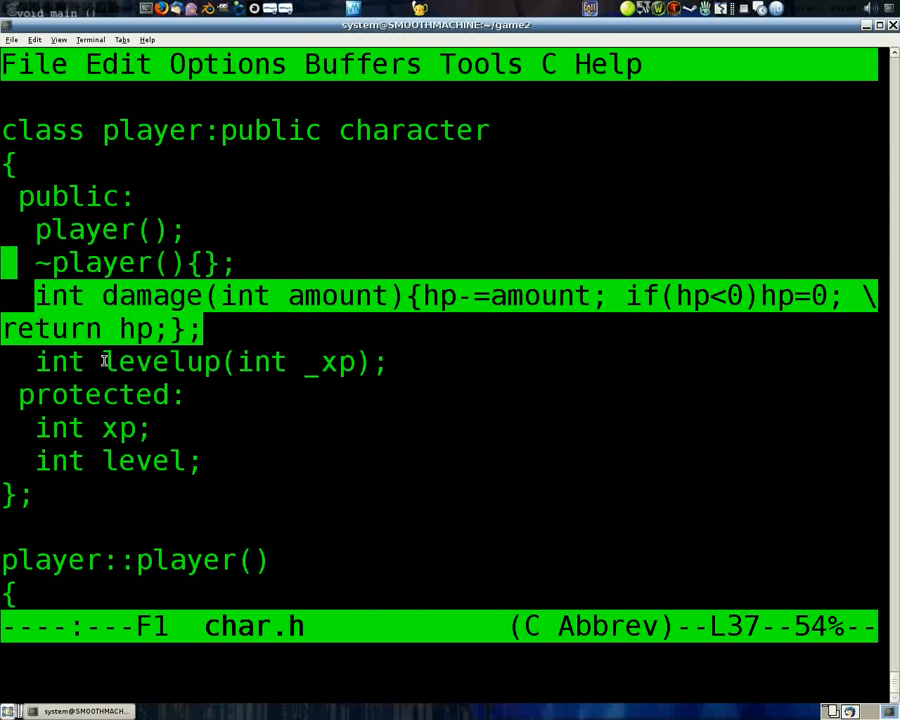
pyautogui.doubleClick(160, 361)
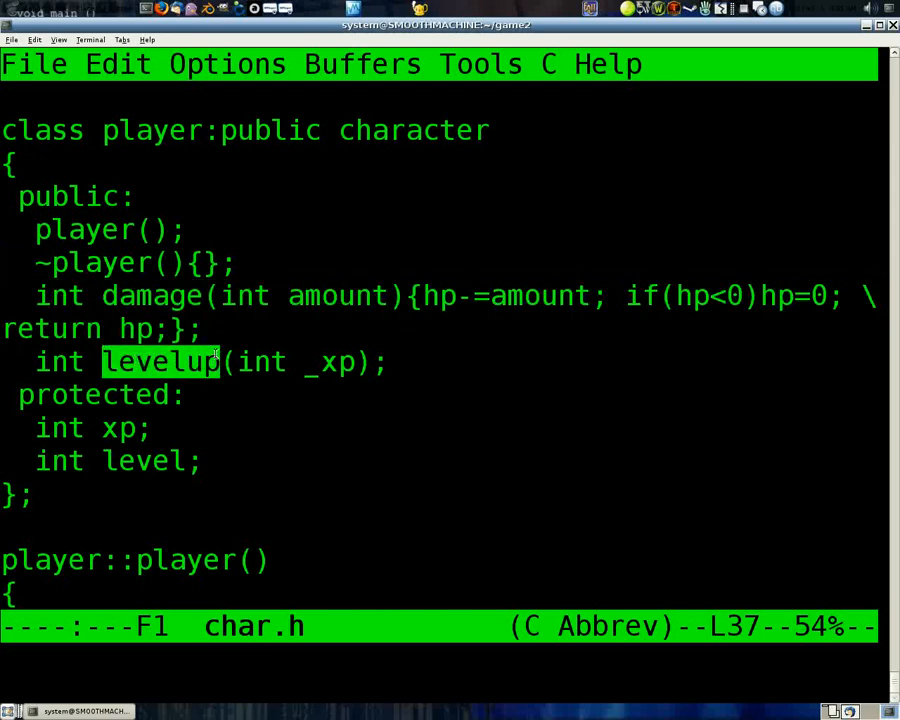
pyautogui.scroll(-3)
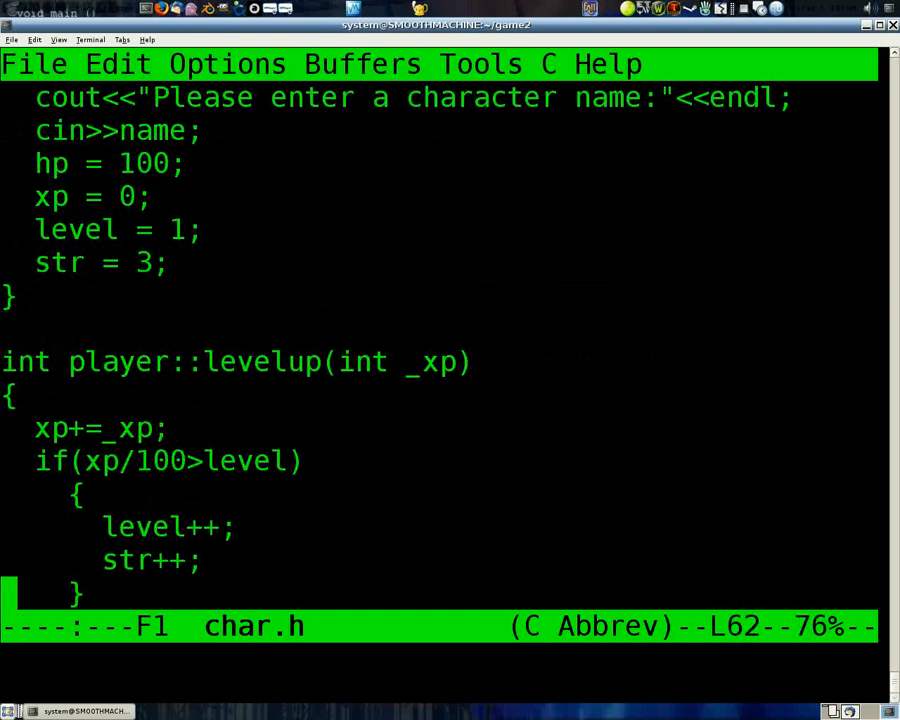
pyautogui.scroll(-3)
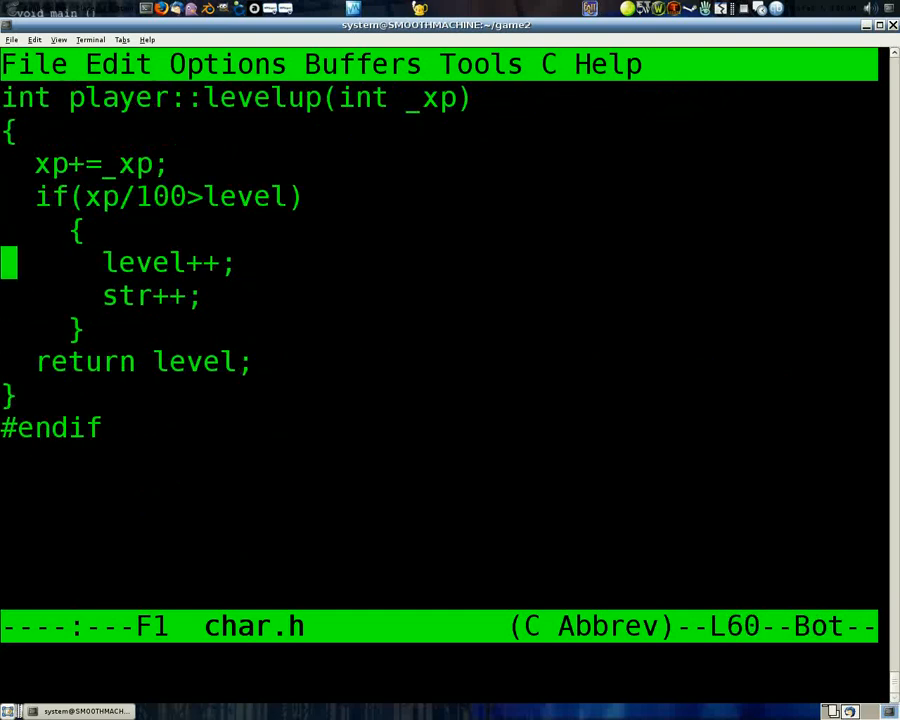
pyautogui.press('Down')
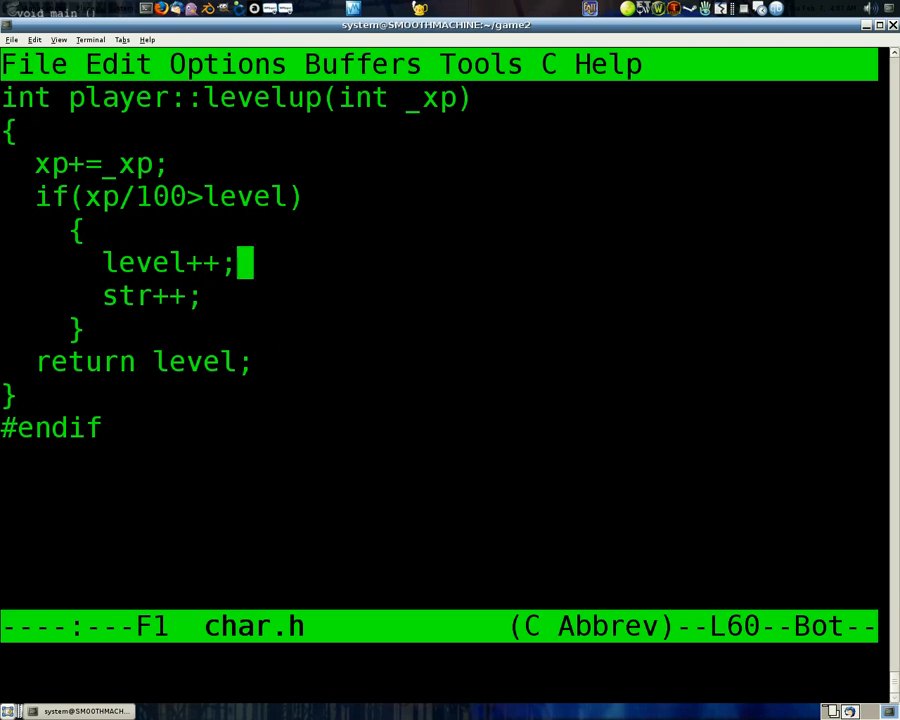
pyautogui.press('Up')
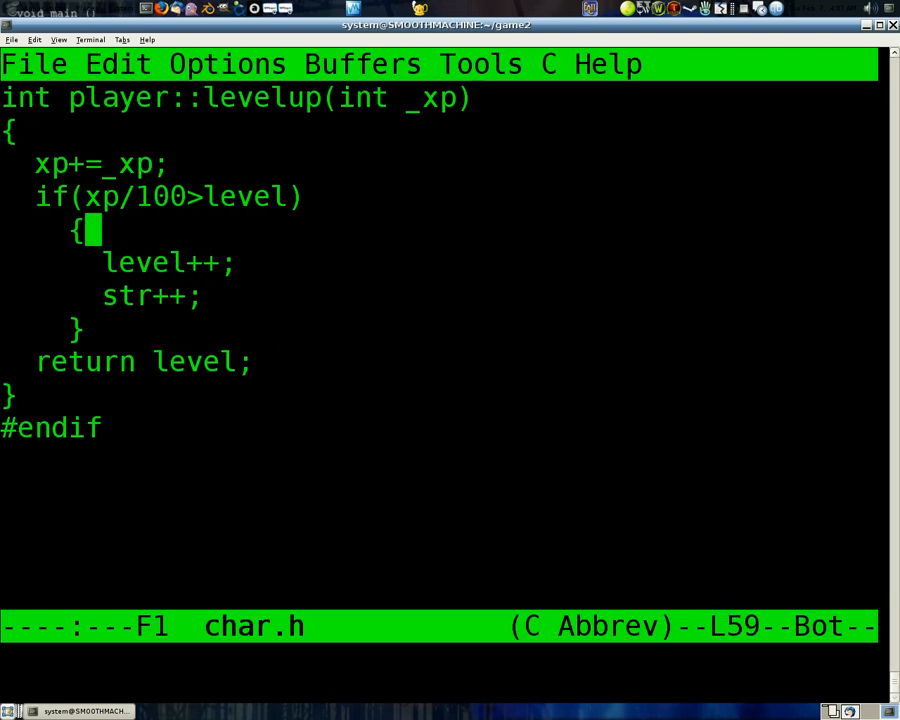
pyautogui.scroll(3)
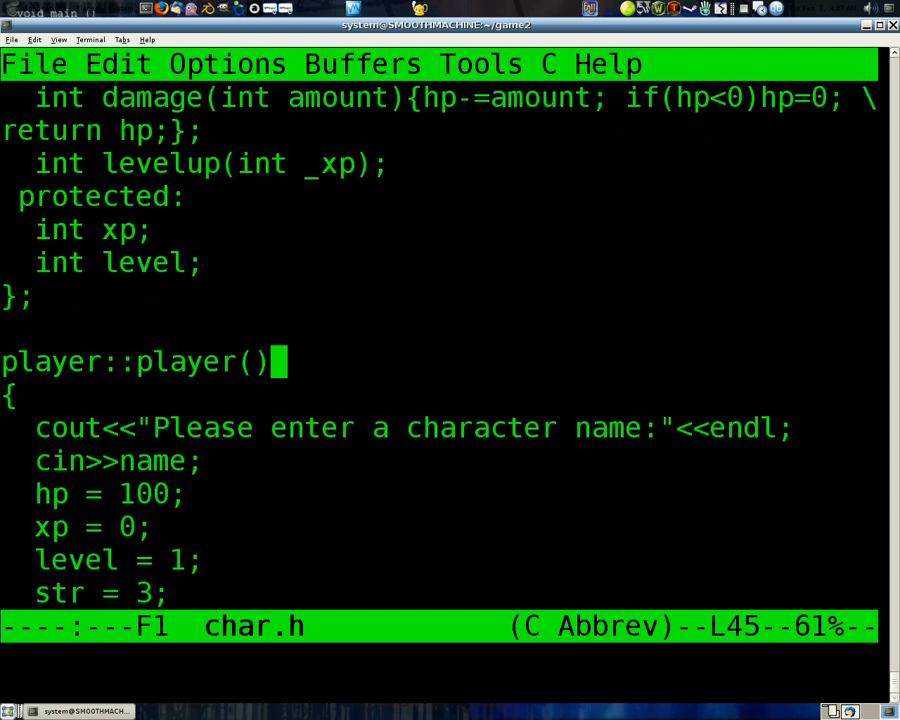
pyautogui.moveTo(278, 361)
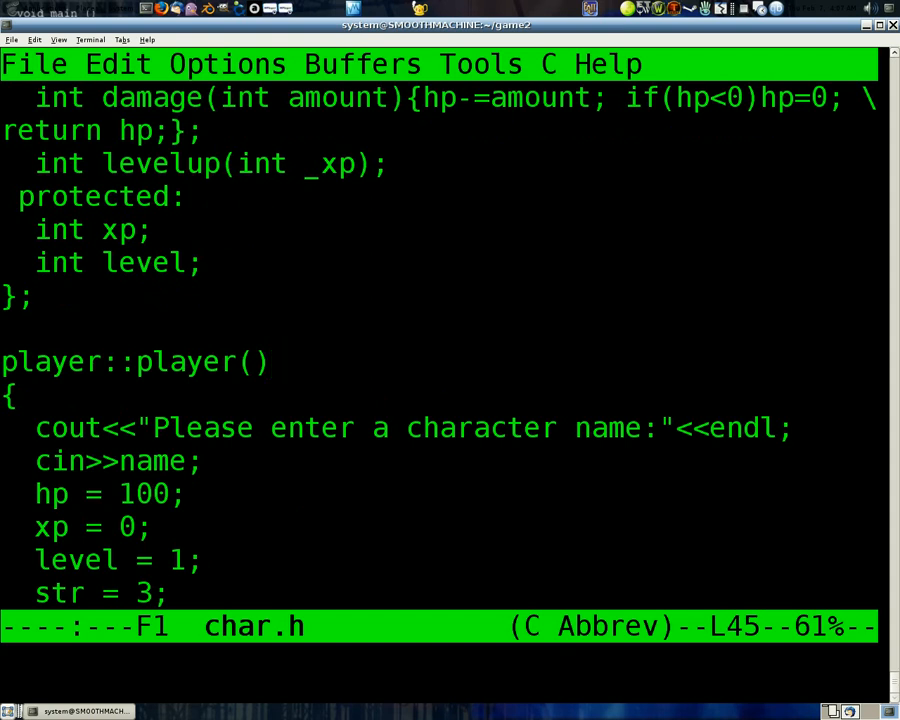
pyautogui.click(275, 361)
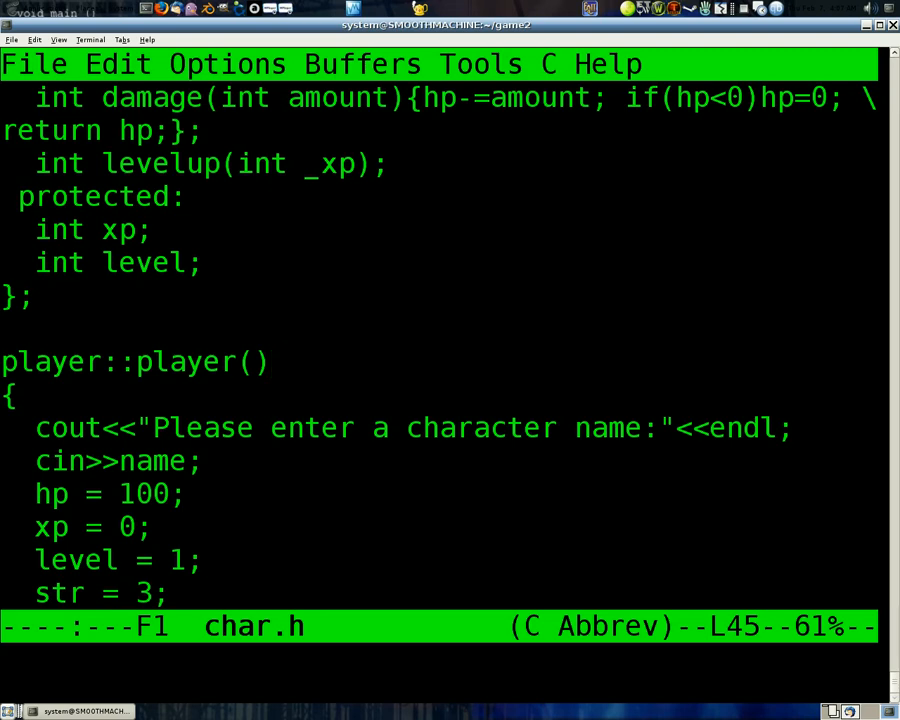
pyautogui.scroll(-3)
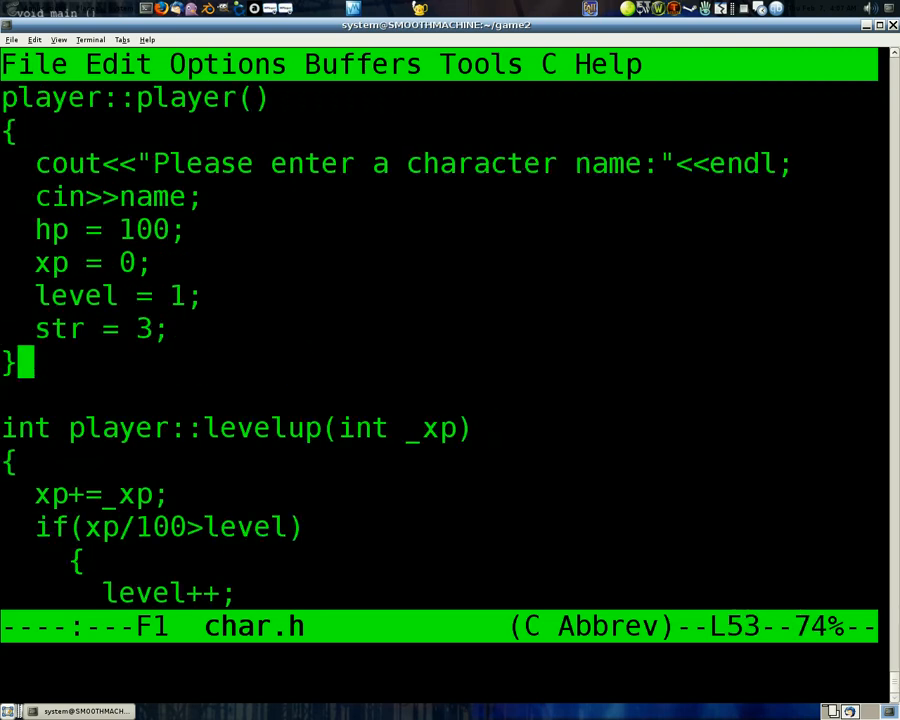
# Step: Open ~/game2/main.cpp in Emacs
pyautogui.press('down')
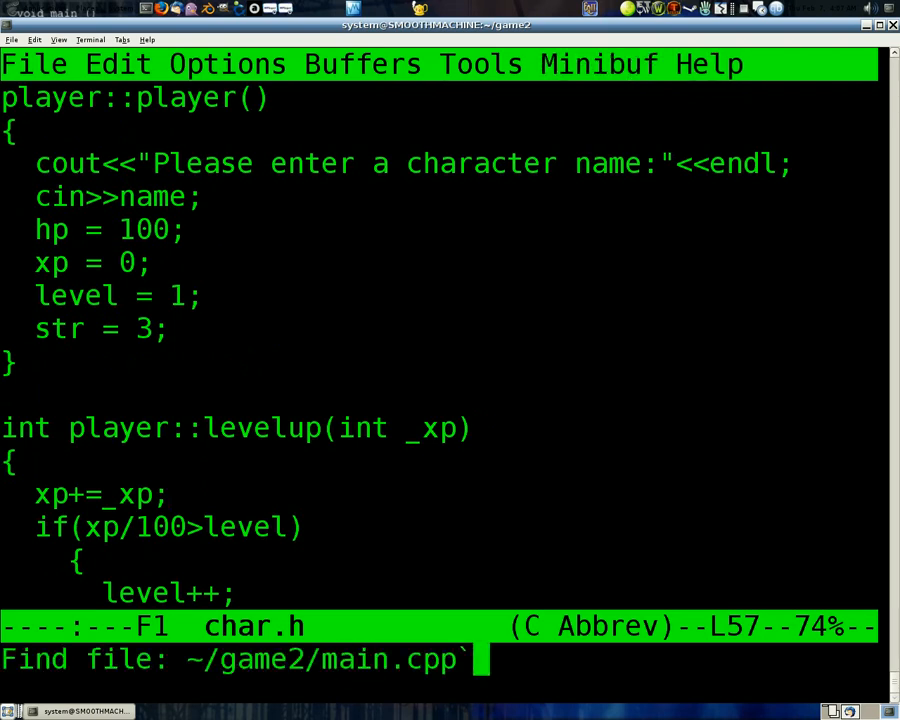
pyautogui.press('Return')
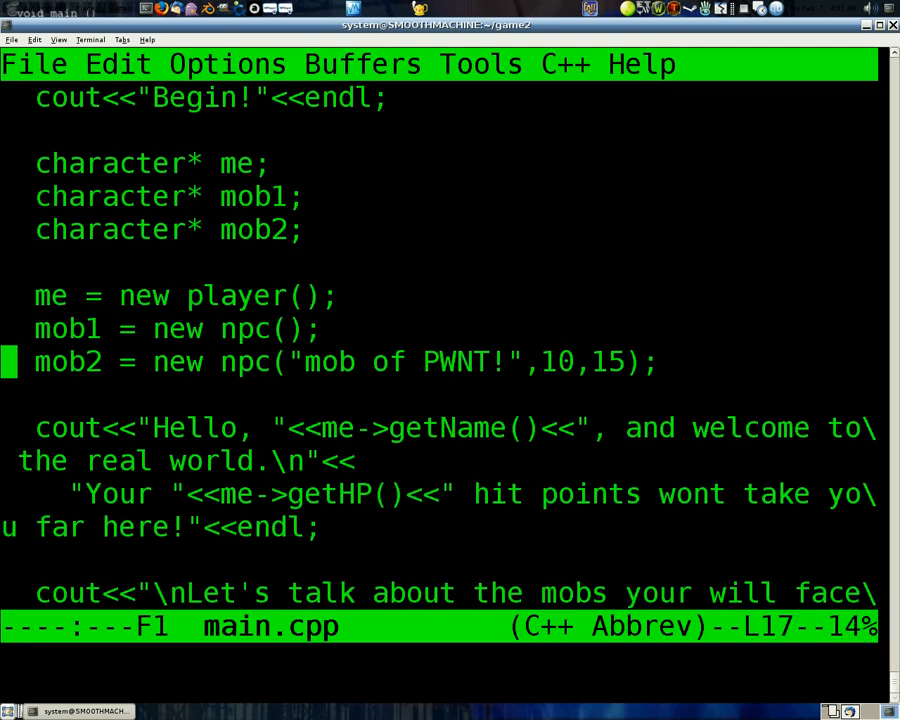
pyautogui.click(35, 163)
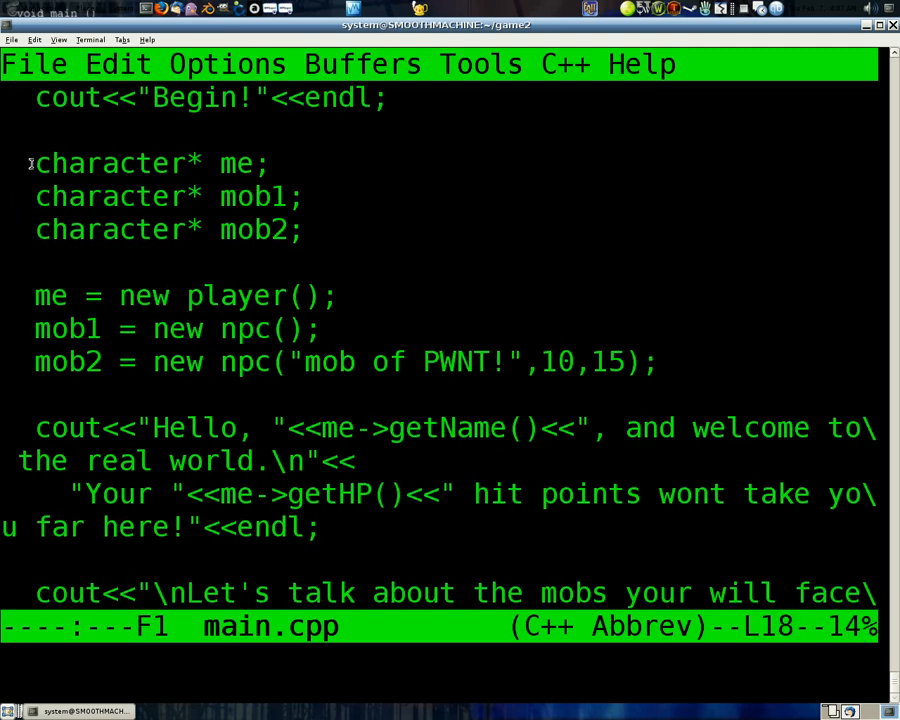
pyautogui.doubleClick(110, 163)
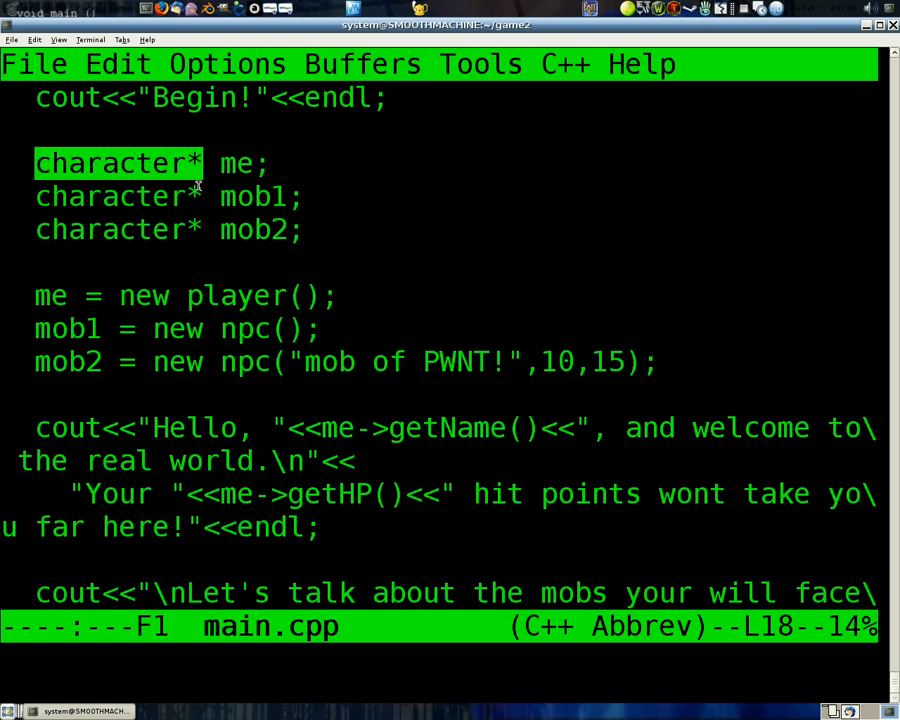
pyautogui.moveTo(75, 293)
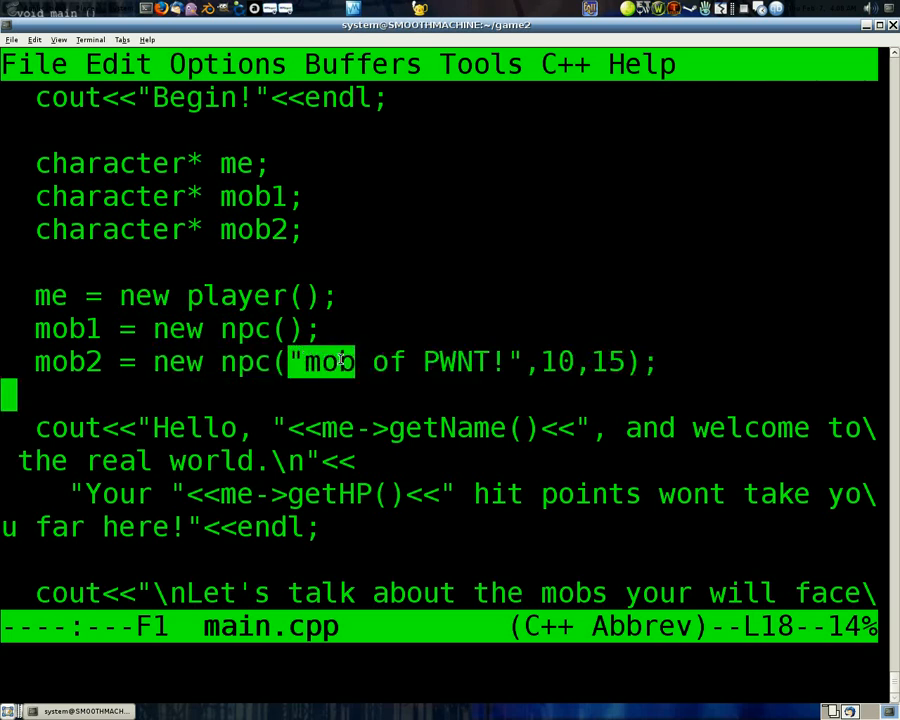
pyautogui.moveTo(340, 361); pyautogui.dragTo(505, 361)
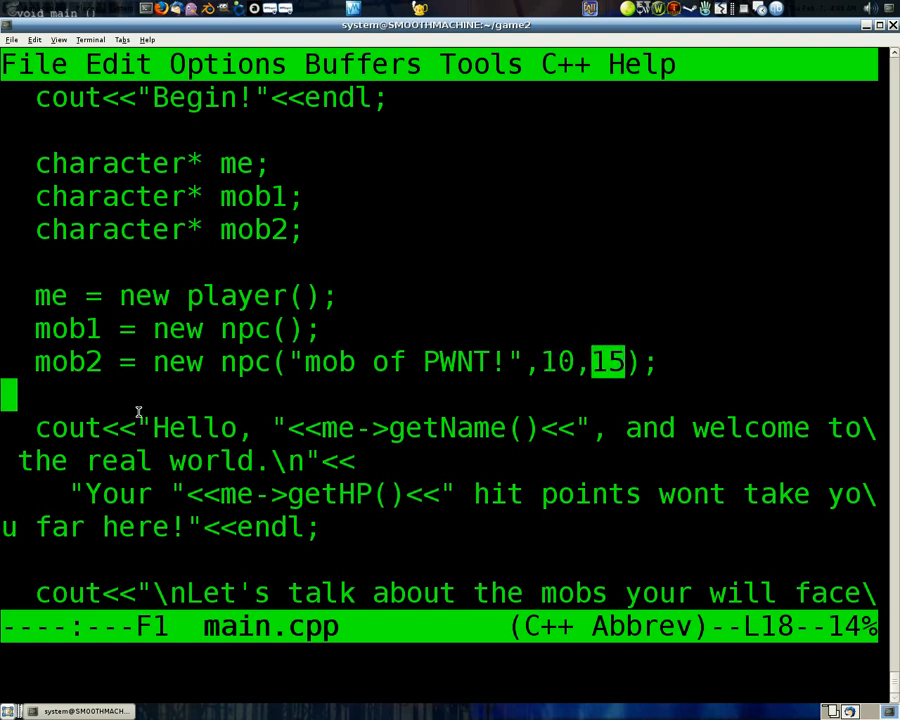
# Step: Scroll to the end of main.cpp, showing the mob stat printouts and return 0
pyautogui.scroll(-3)
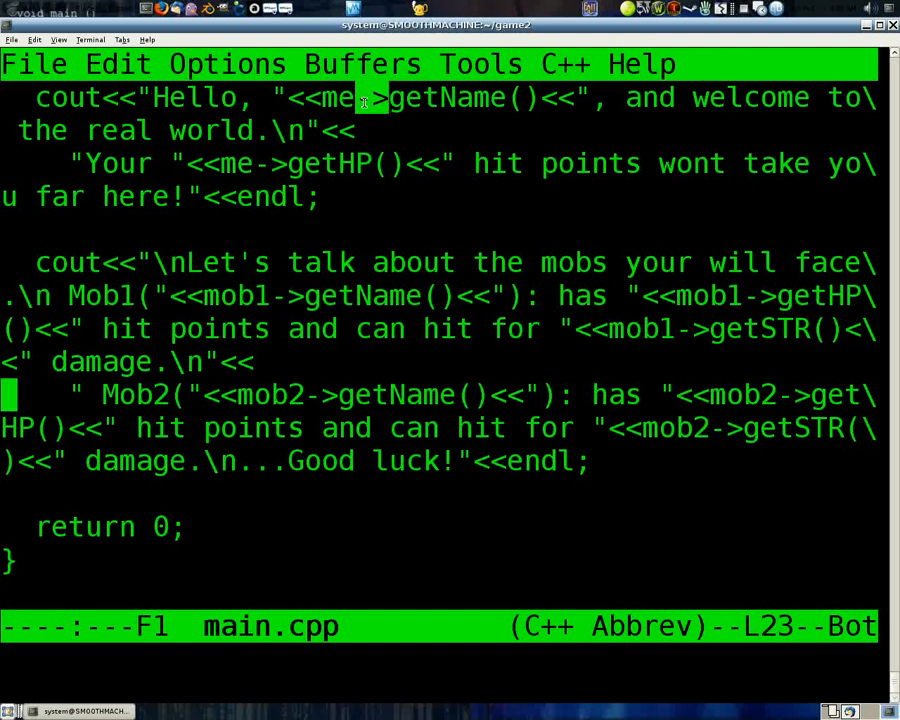
pyautogui.moveTo(378, 98)
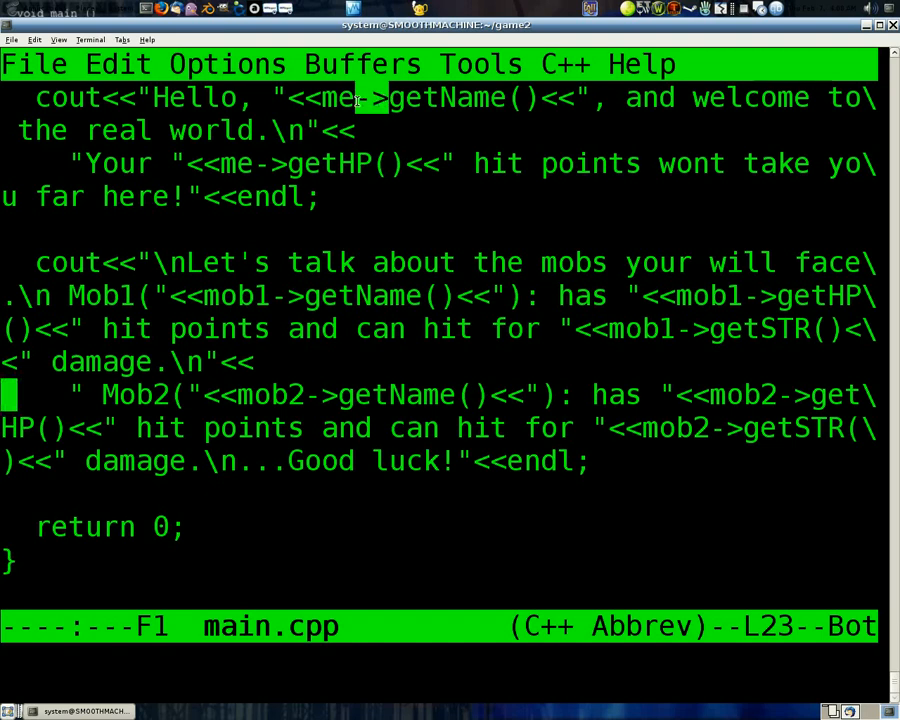
pyautogui.moveTo(378, 98)
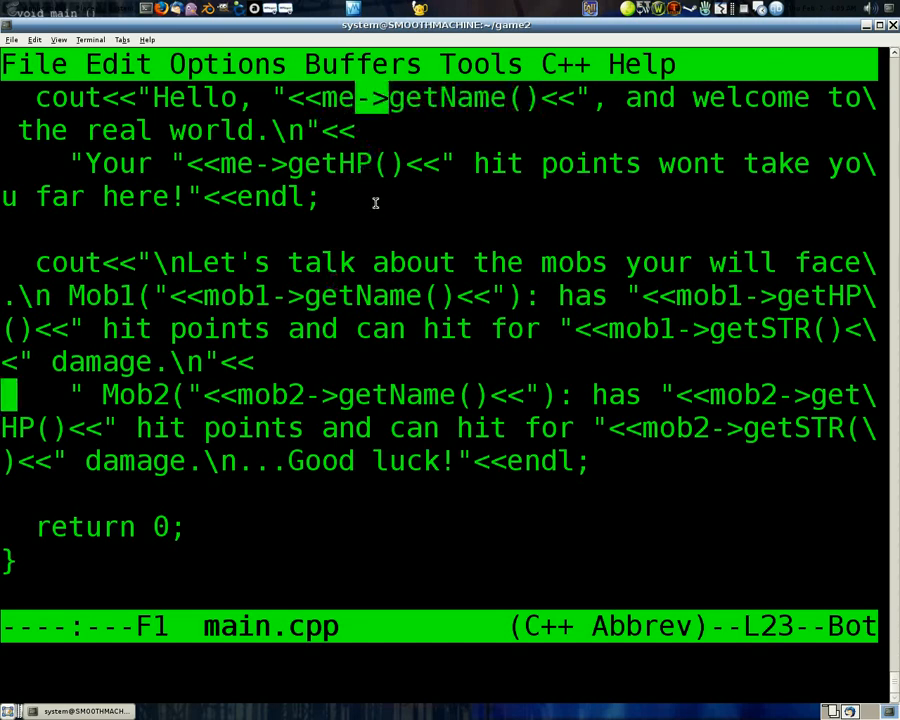
pyautogui.moveTo(350, 125)
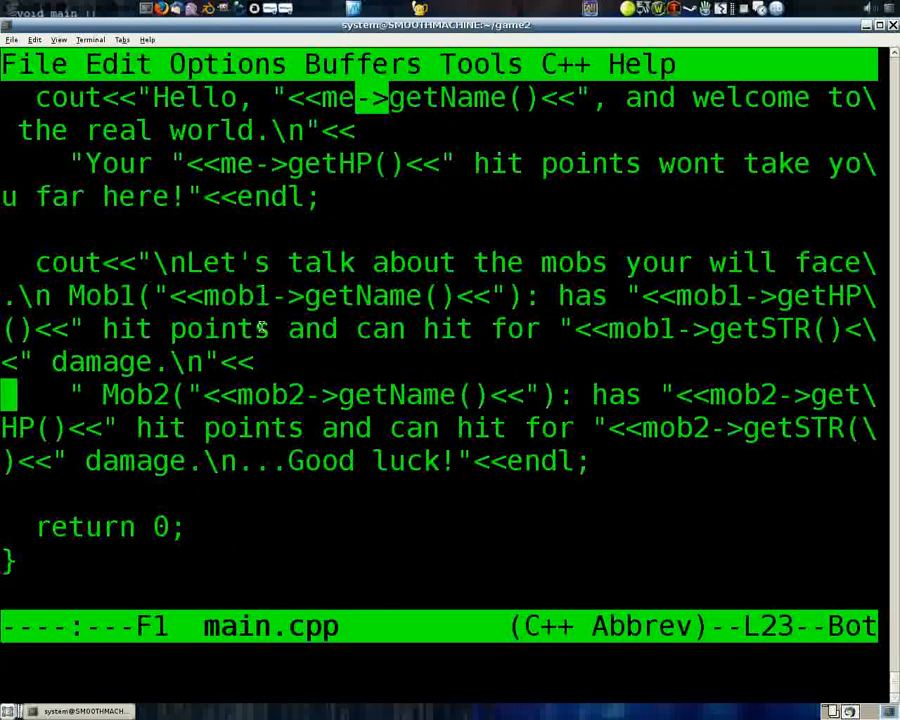
pyautogui.moveTo(155, 356)
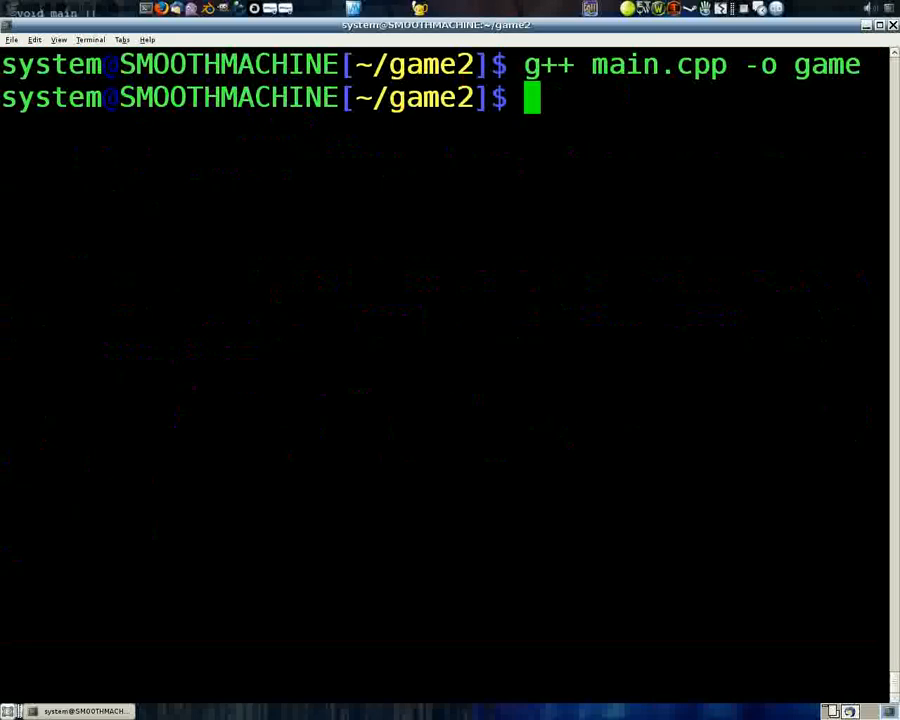
# Step: Recompile main.cpp, run ./game, and enter the character name Bob
pyautogui.press('Return')
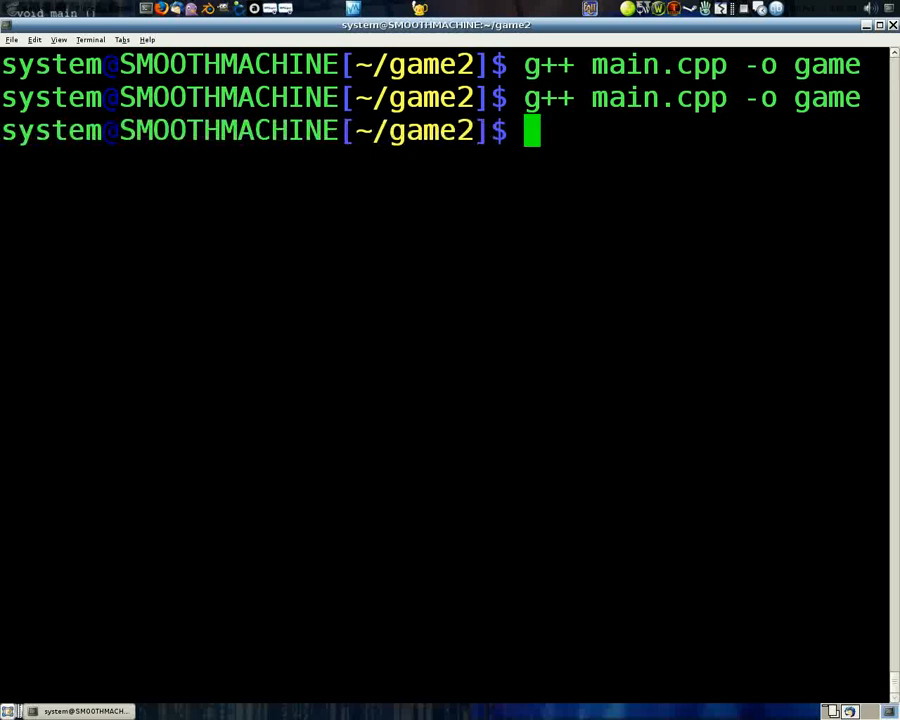
pyautogui.write('./gam')
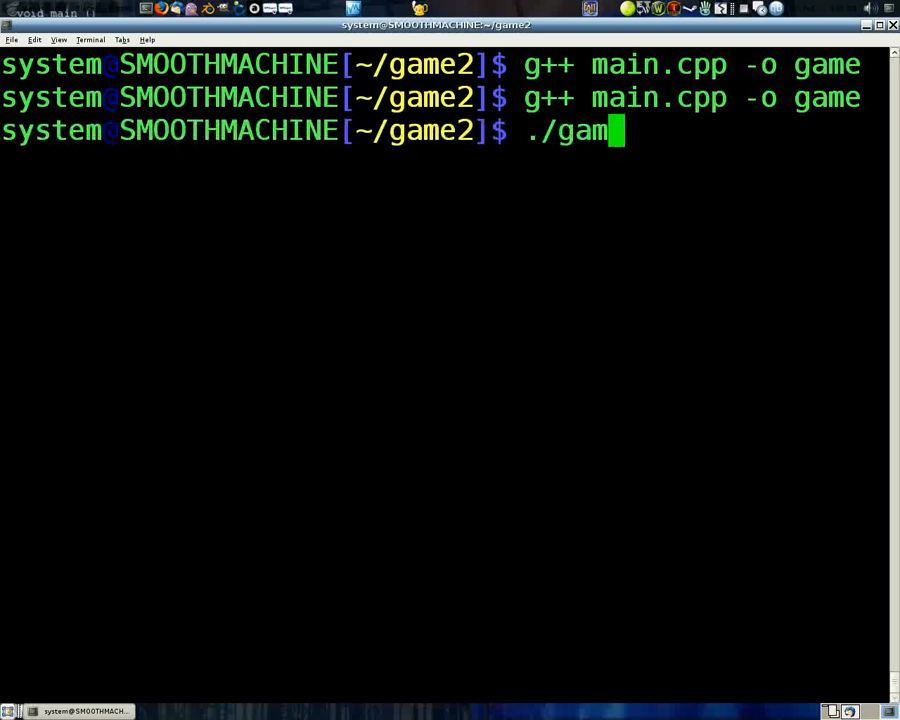
pyautogui.press('Return')
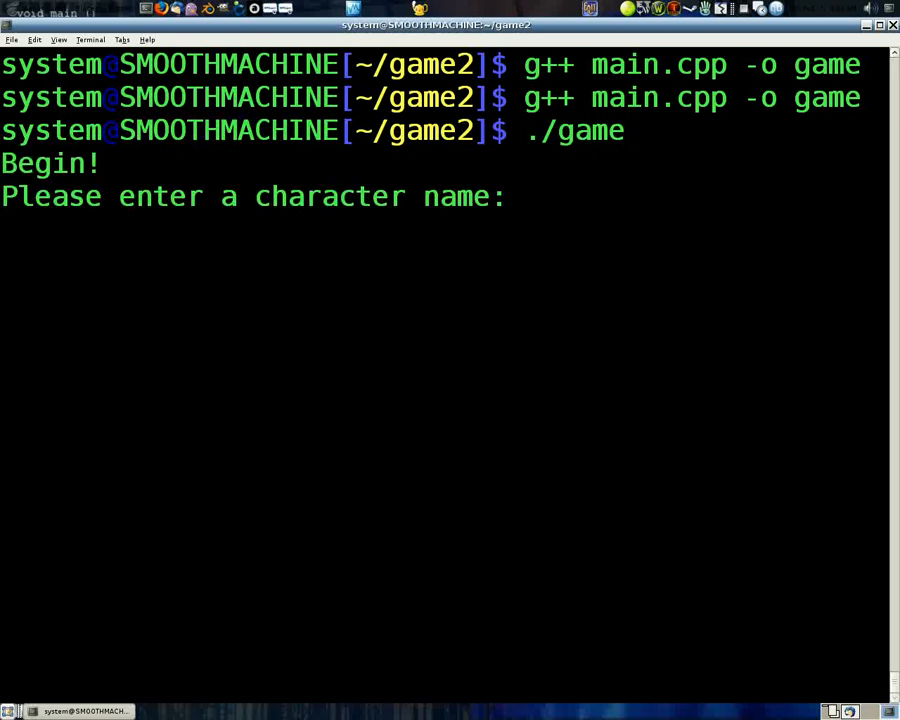
pyautogui.write('Bob')
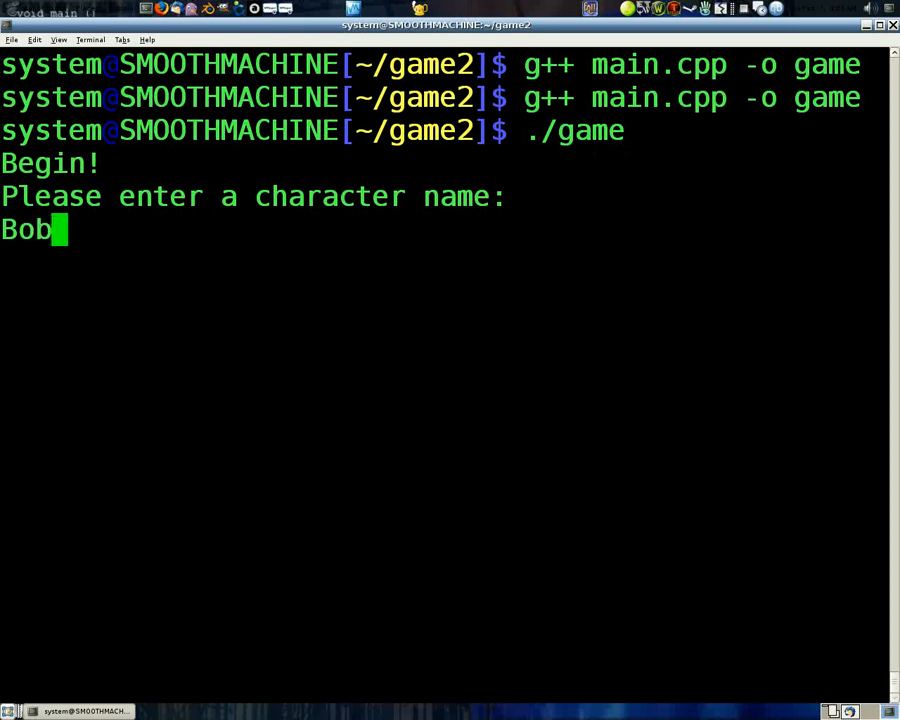
pyautogui.press('Return')
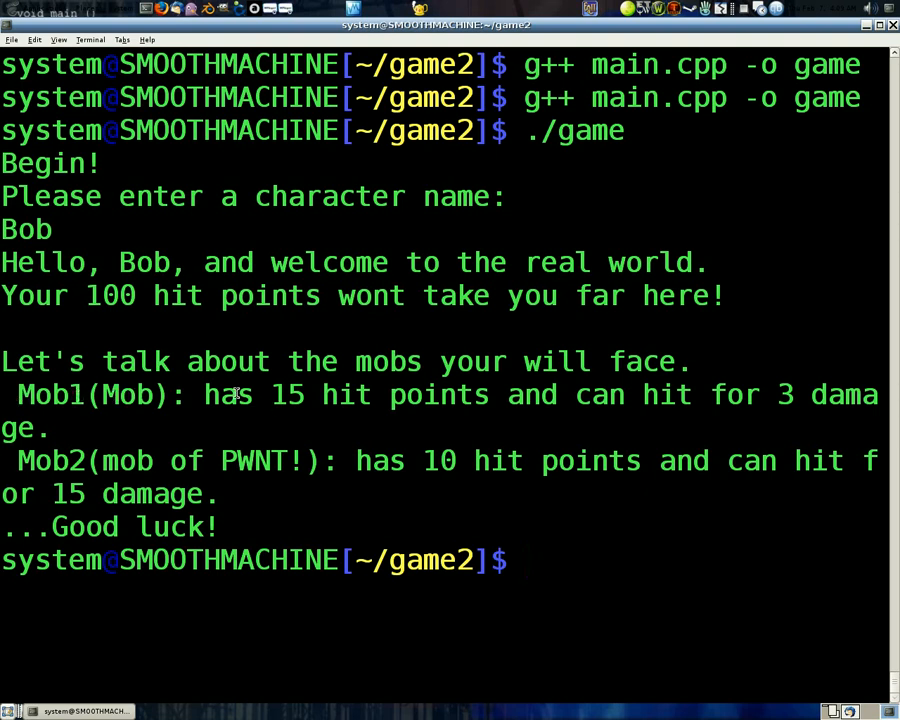
pyautogui.moveTo(50, 398)
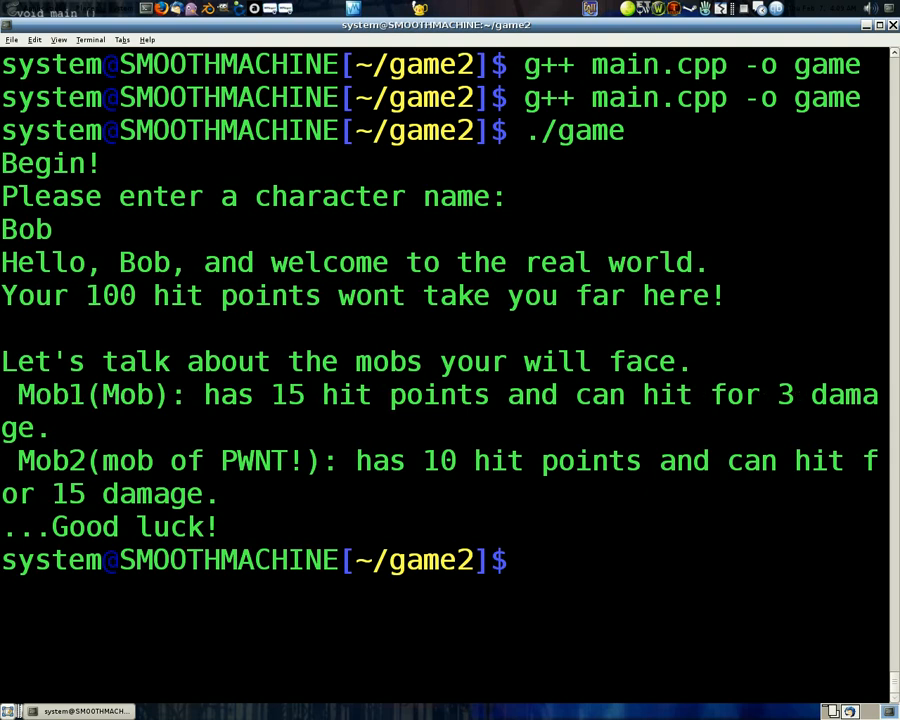
pyautogui.moveTo(110, 460)
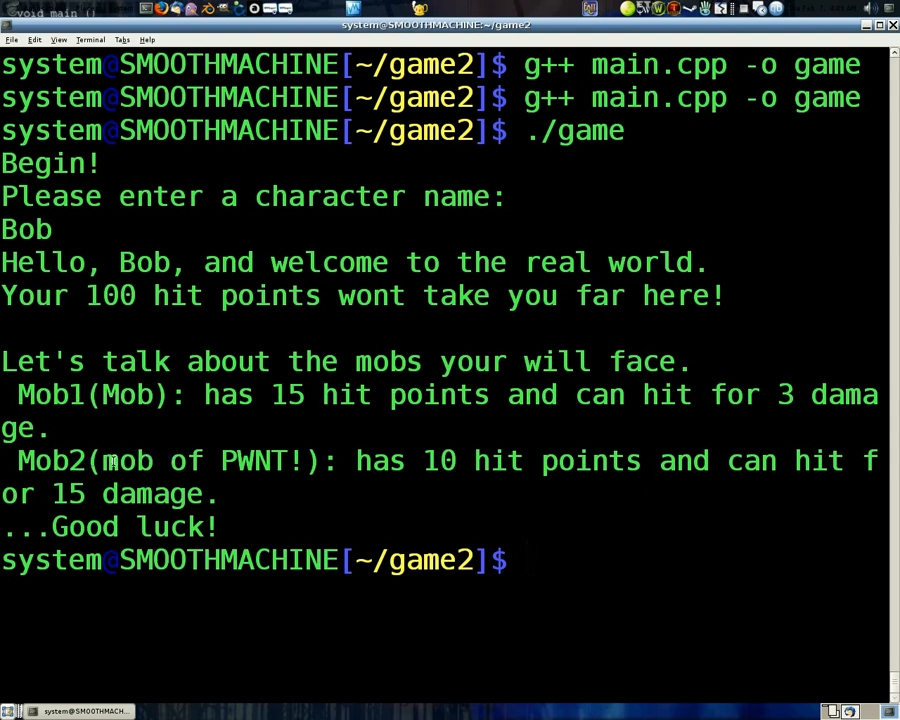